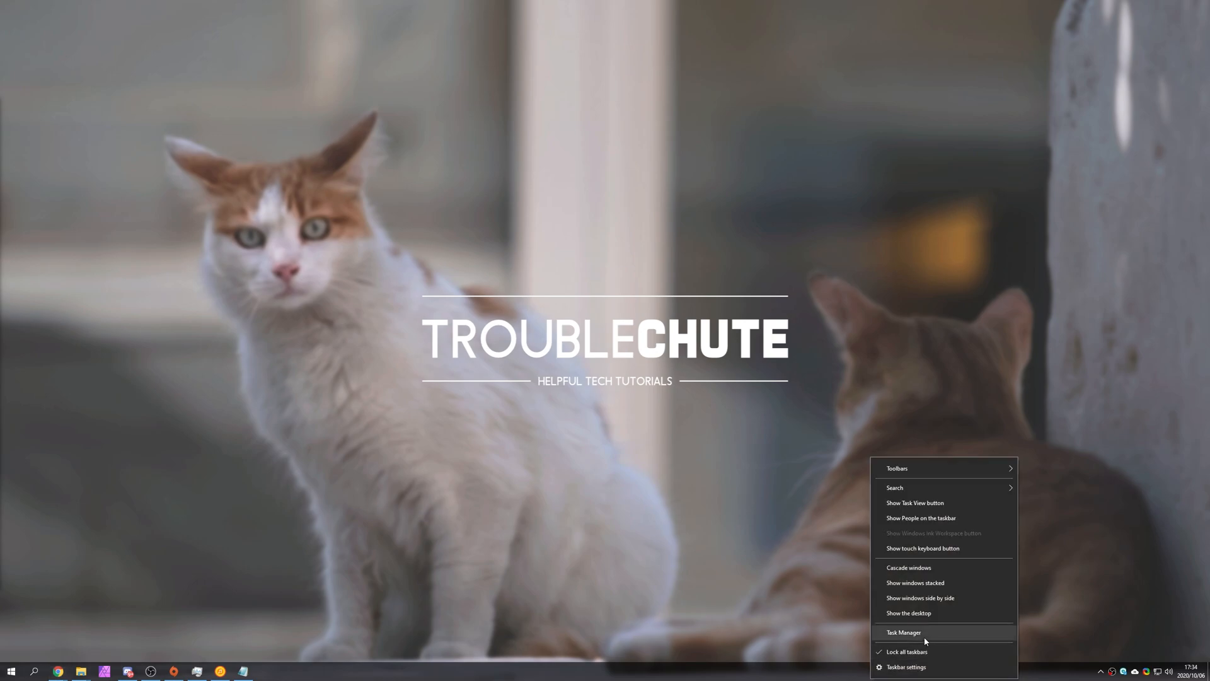
- Inspect GPU 0 and GPU 1 performance details, revealing a GTX 1080 and a GTX 1080 Ti
click(903, 632)
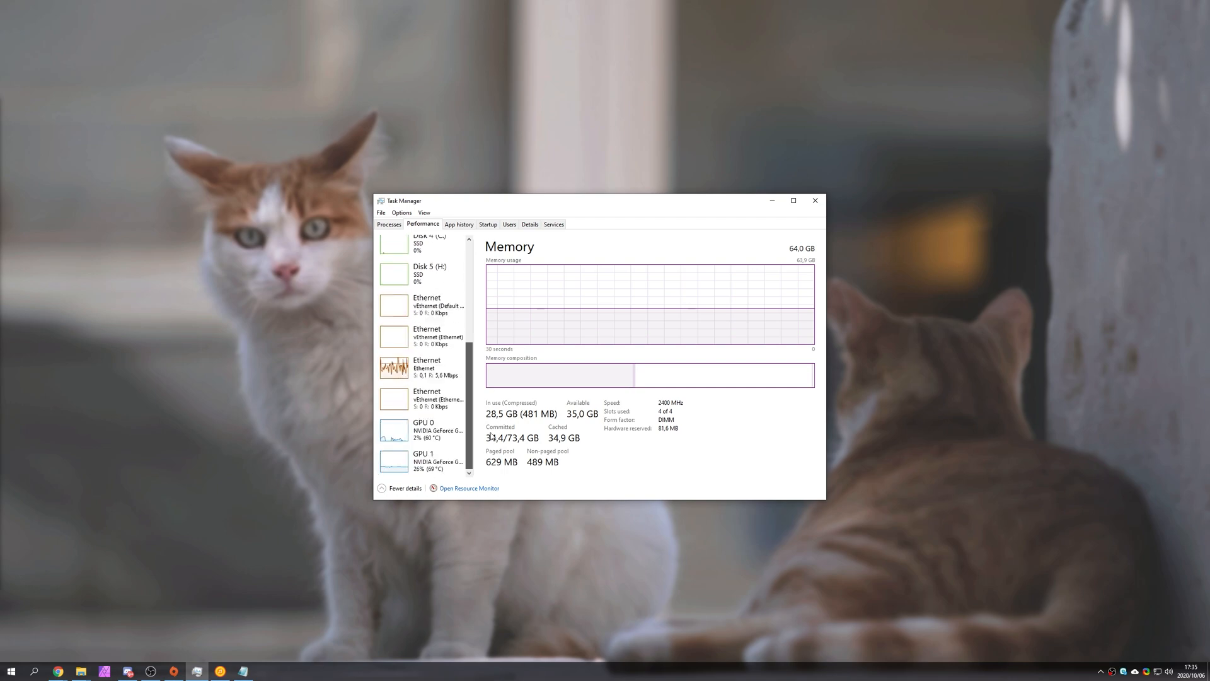
click(421, 430)
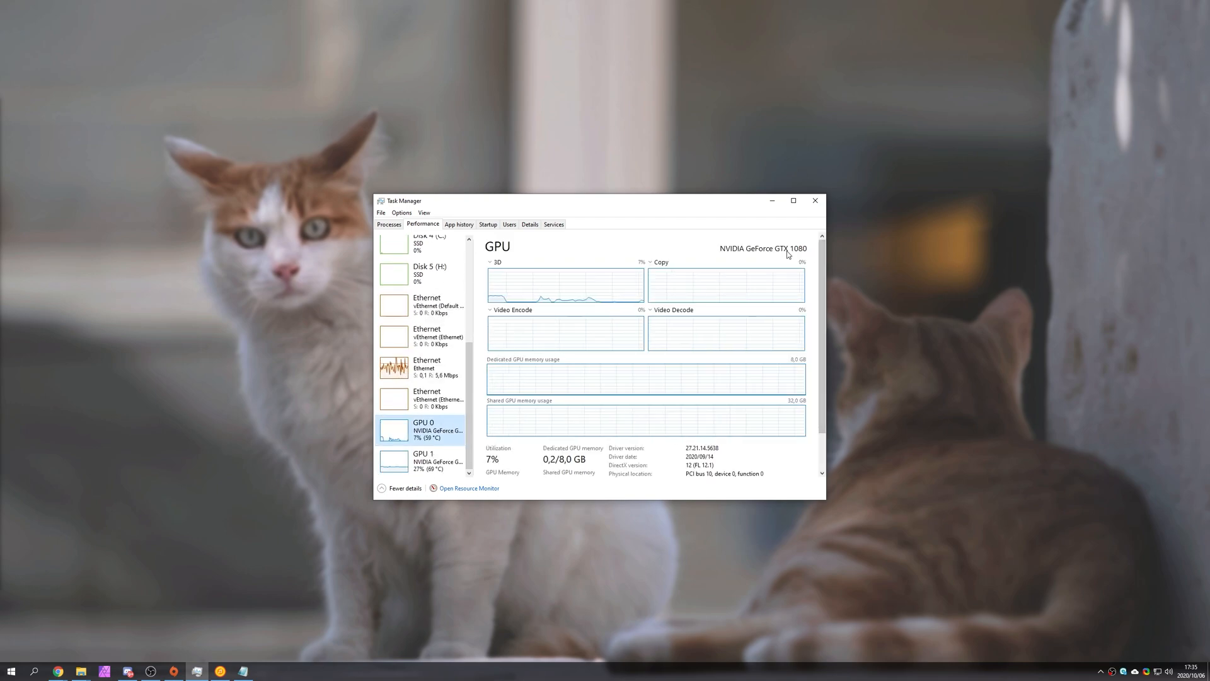
click(424, 461)
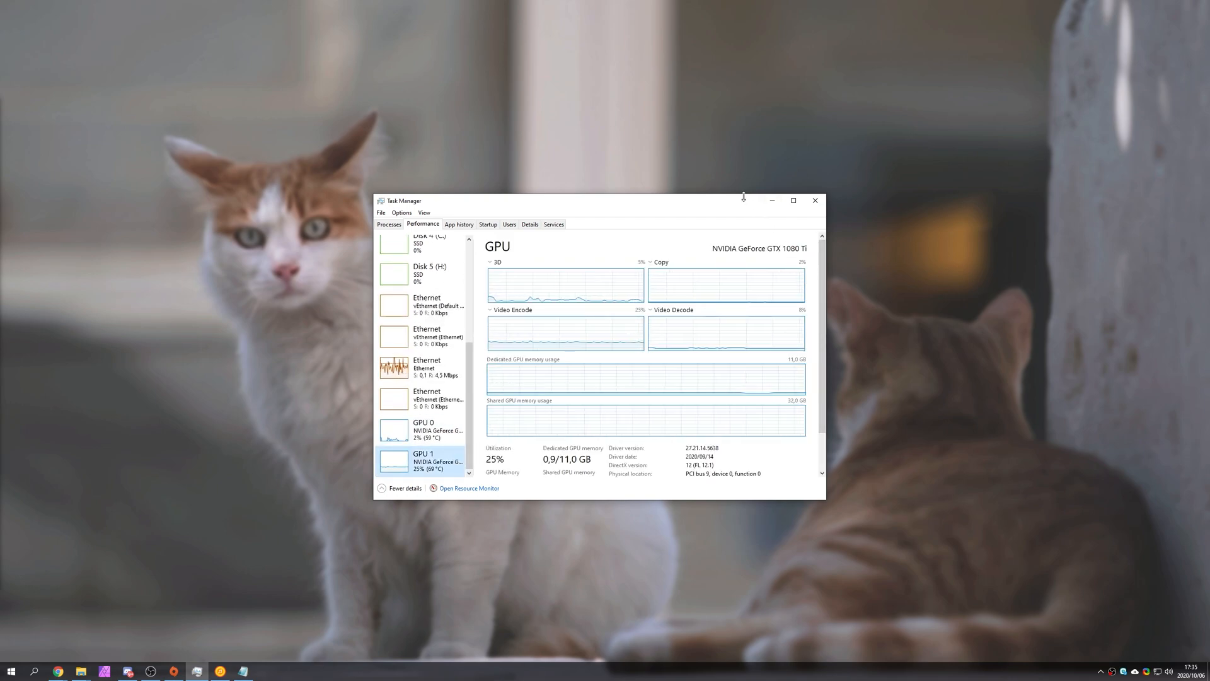
click(815, 199)
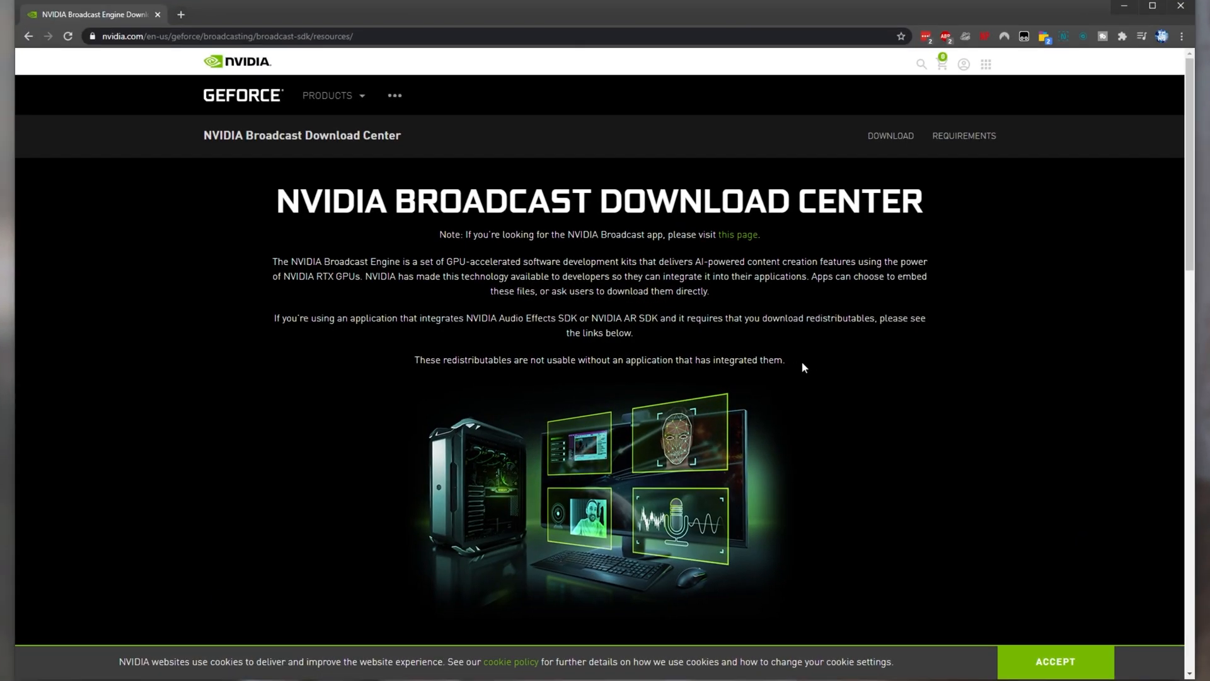
mouse_move(1189, 104)
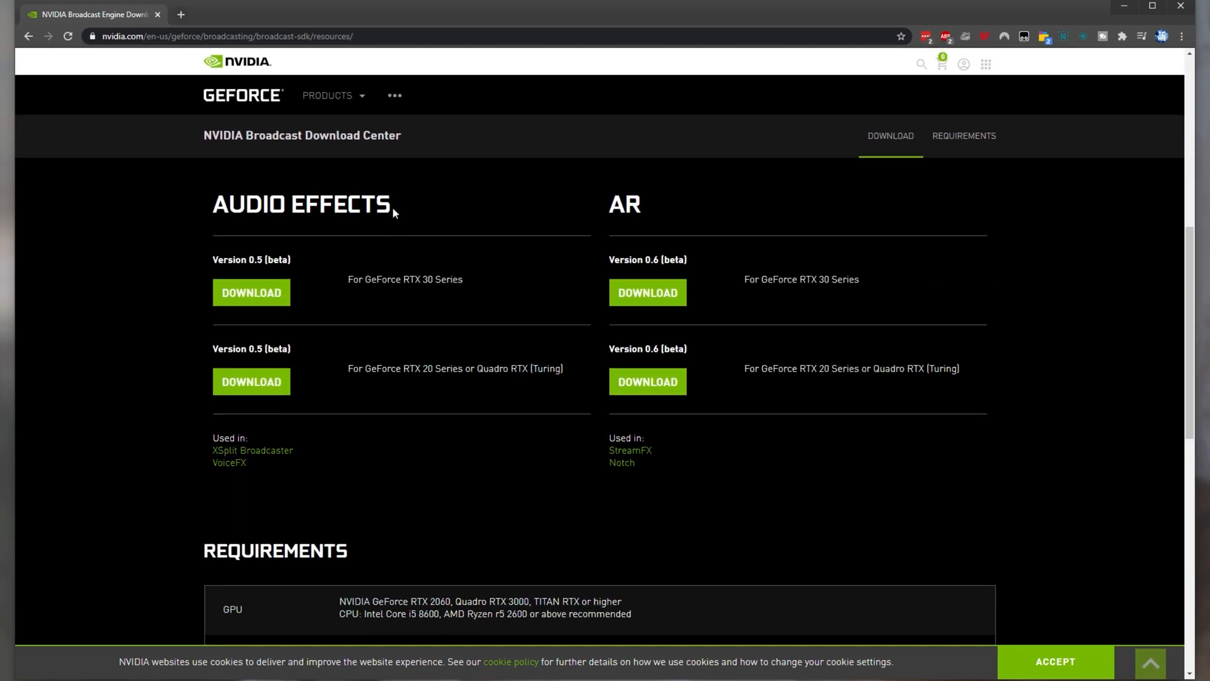
- Follow the NVIDIA Display Driver requirement link and search to the GeForce Game Ready Driver 456.55 results
drag(366, 280, 463, 279)
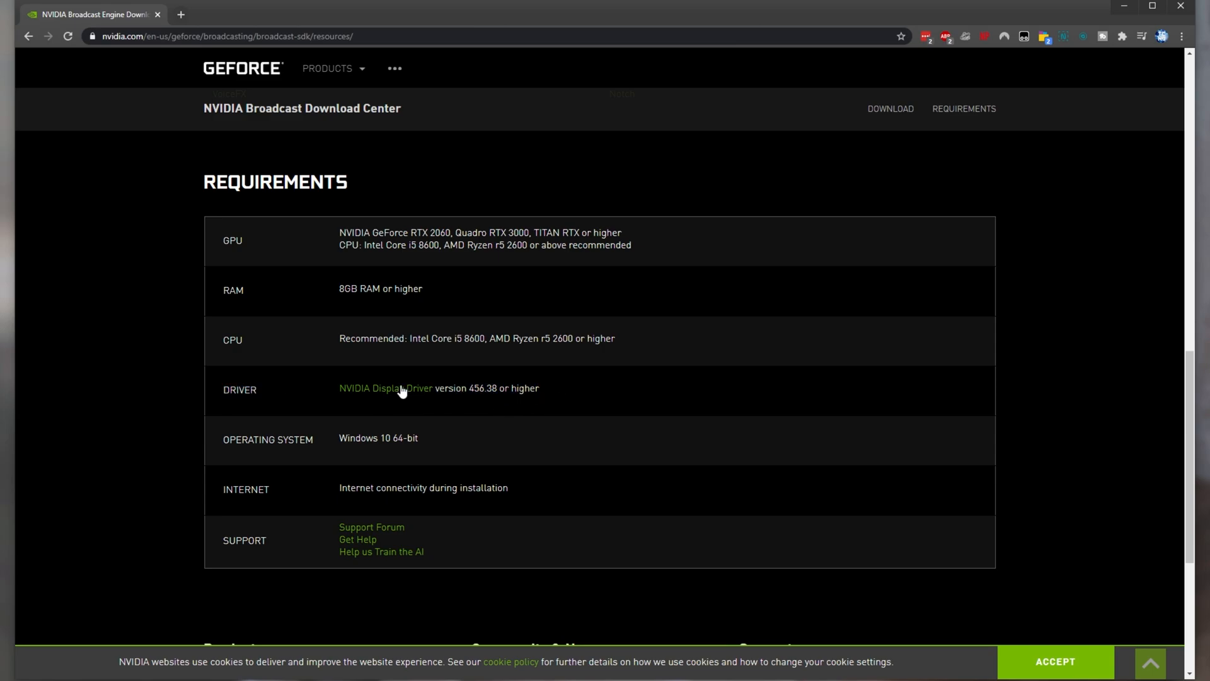
click(395, 388)
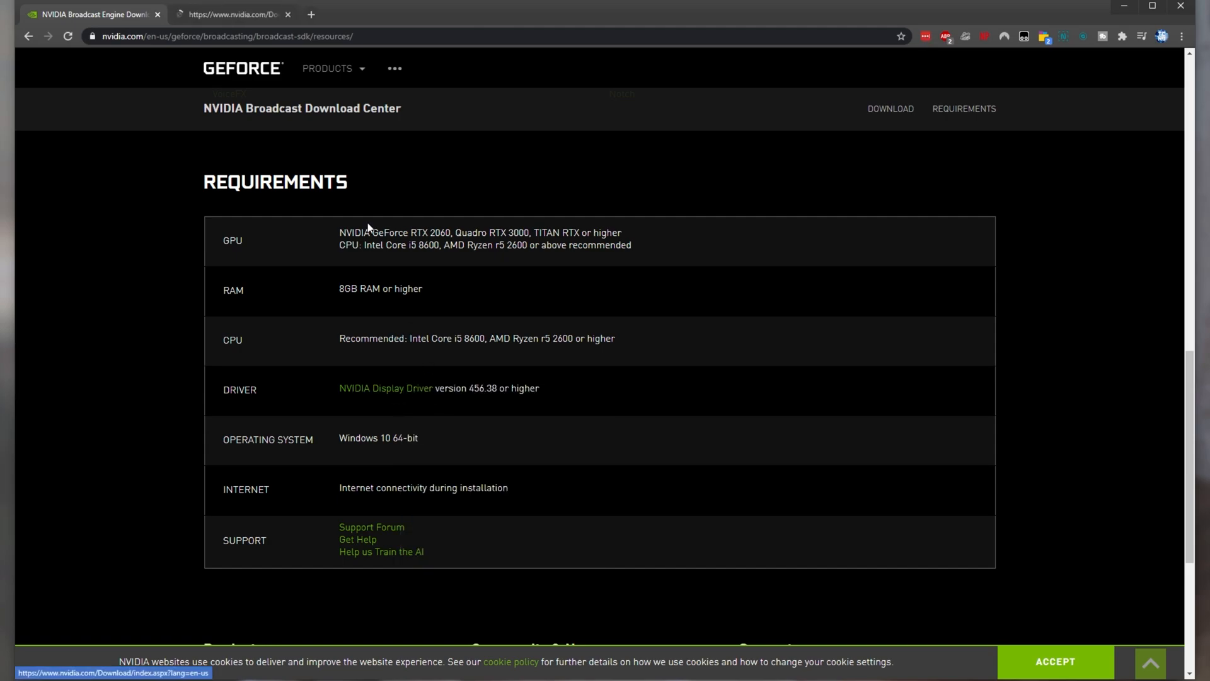
click(386, 389)
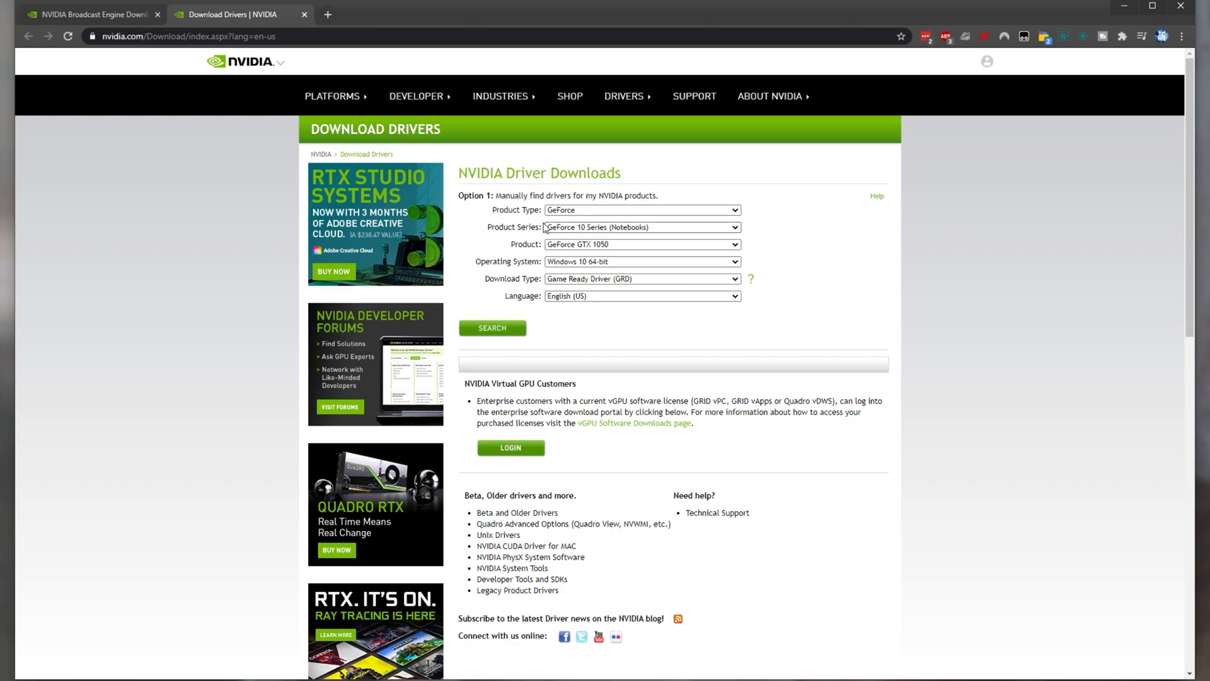
mouse_move(506, 233)
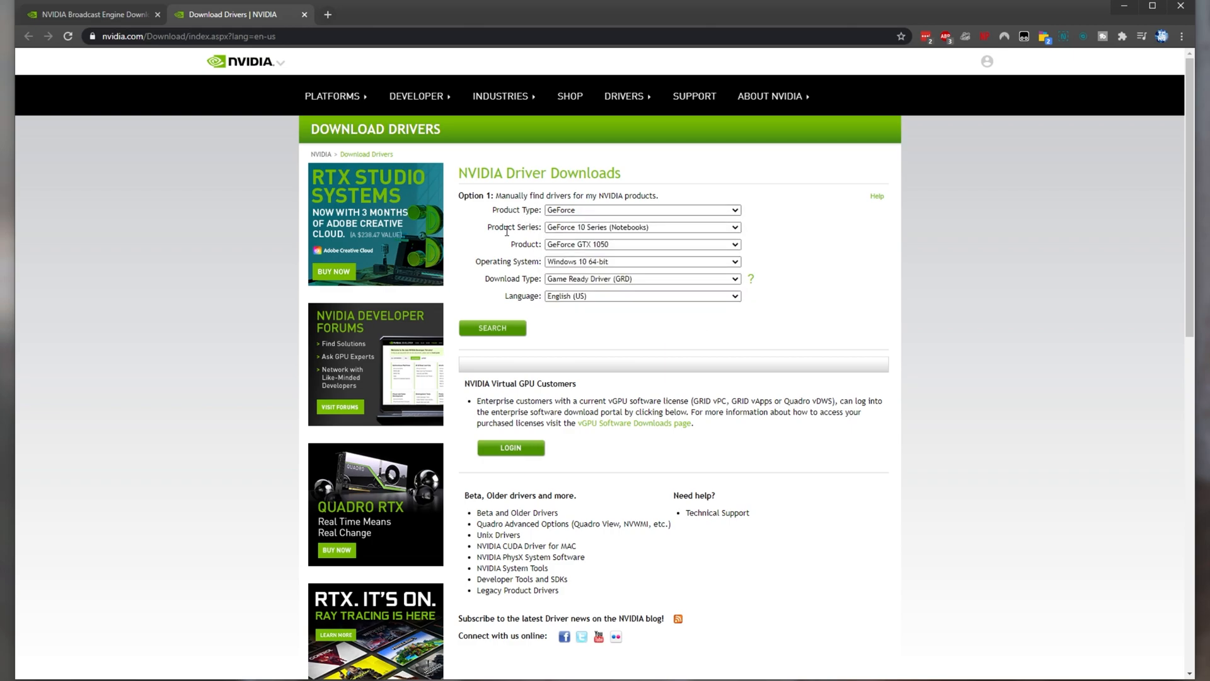
click(640, 227)
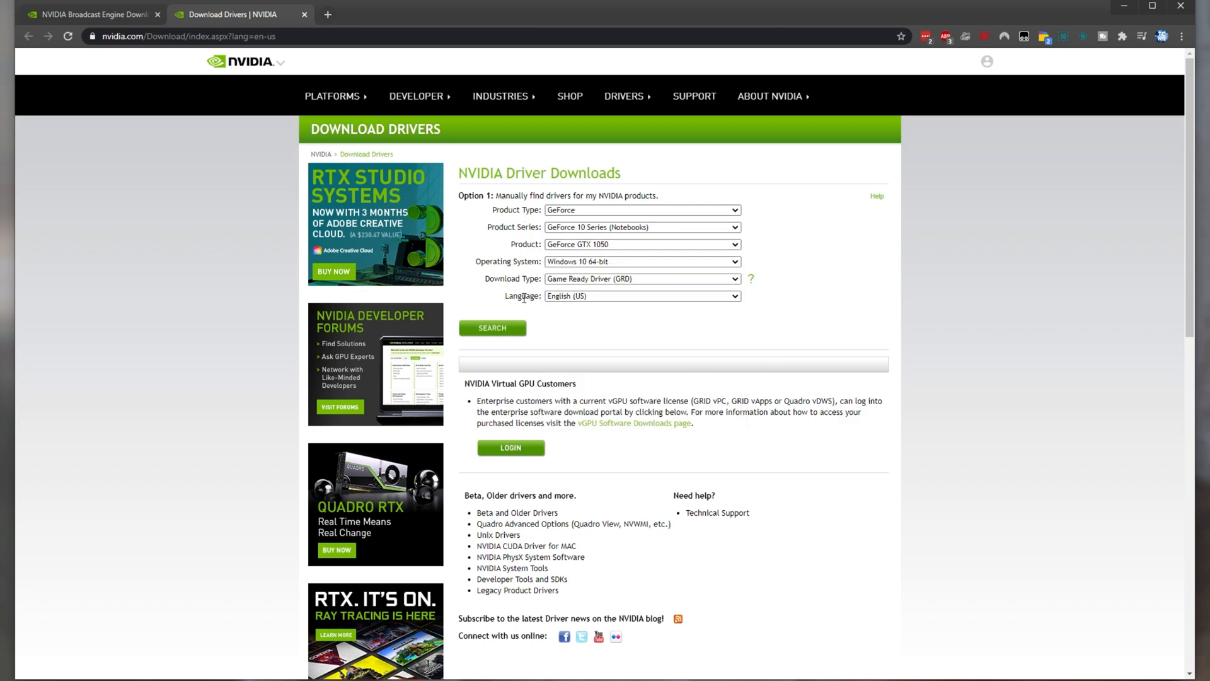
click(491, 327)
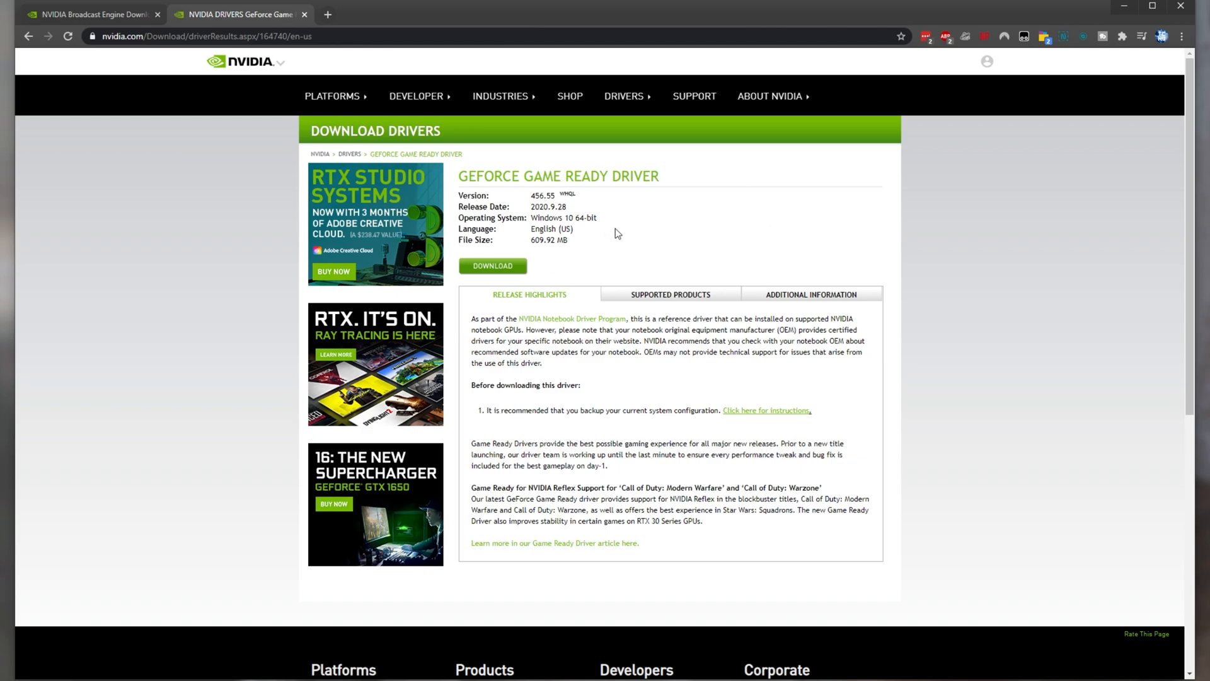
mouse_move(1087, 88)
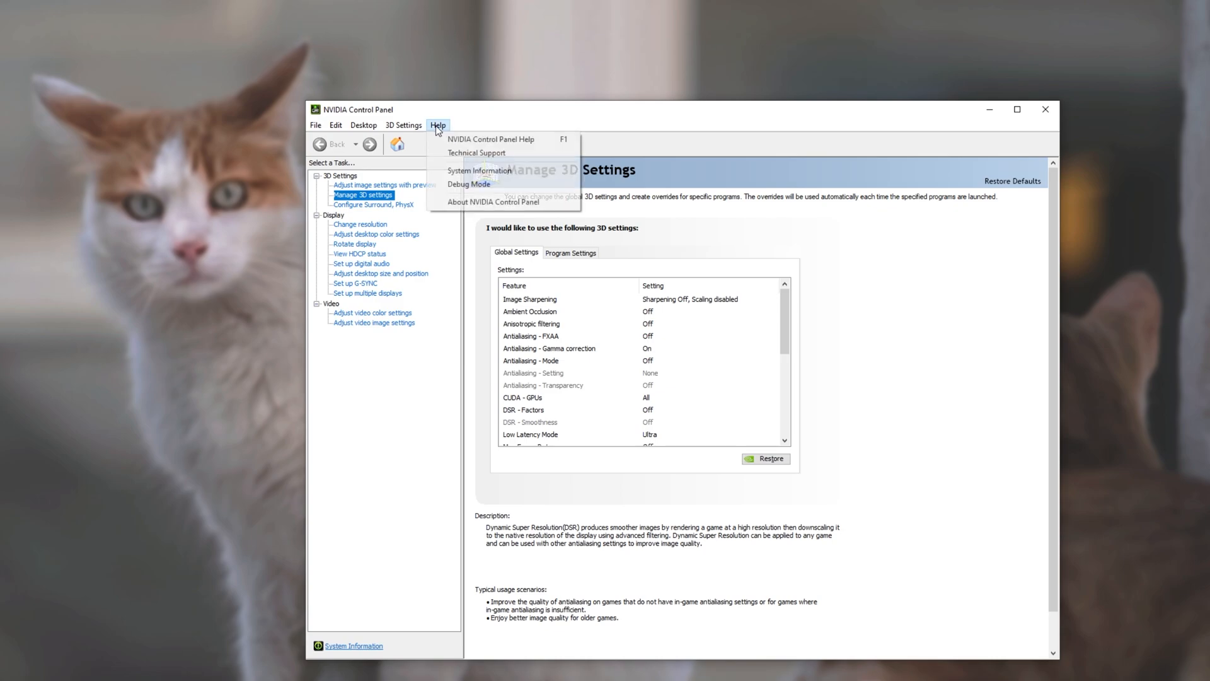
- Show System Information from the Help menu and return to the Broadcast Download Center
click(476, 170)
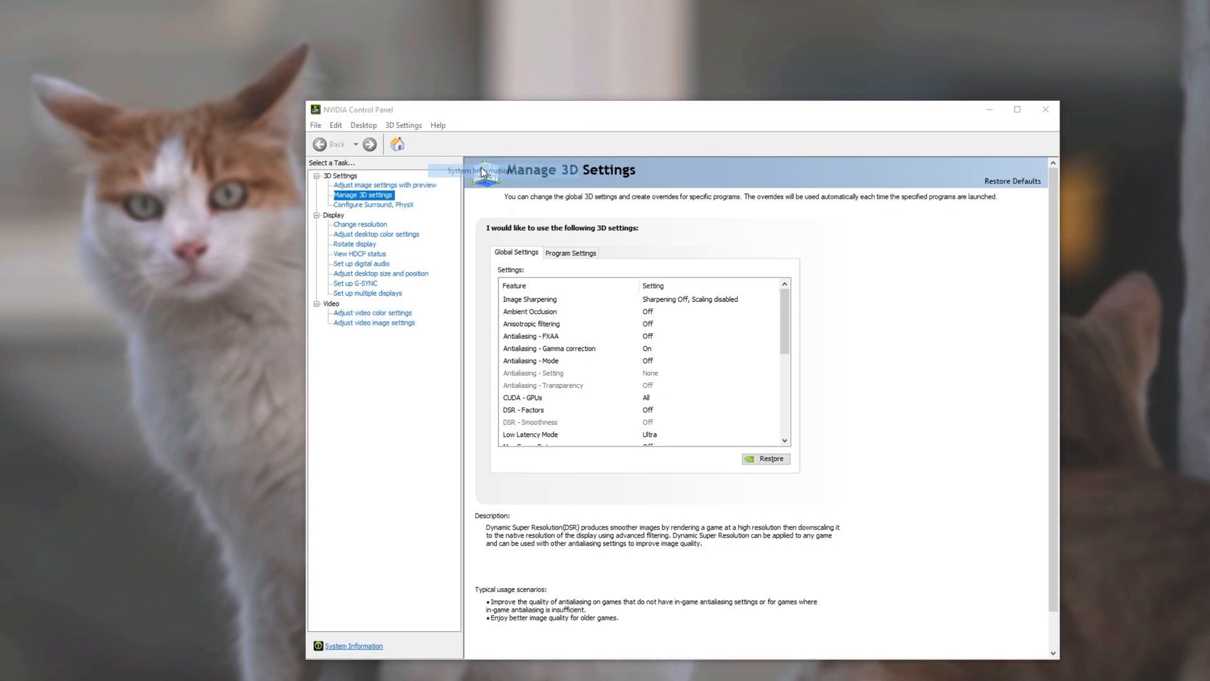
click(355, 645)
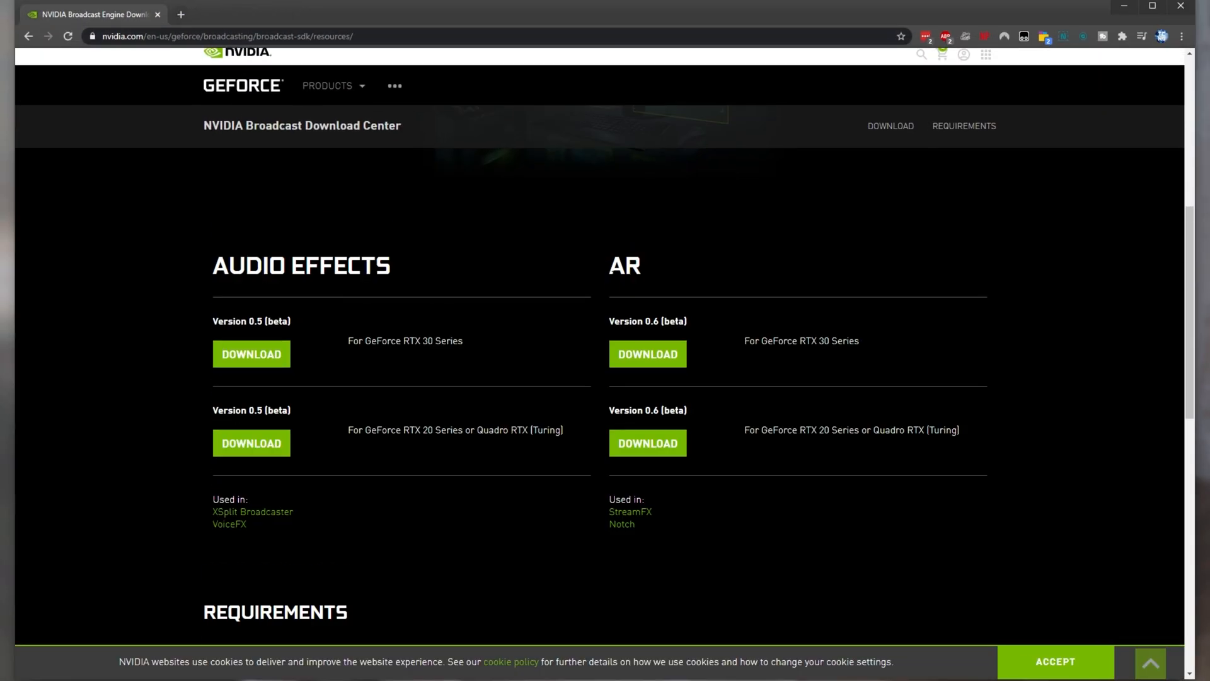
- Download the Audio Effects SDK 0.5 beta for GeForce RTX 30 Series and start its installer
scroll(up, 3)
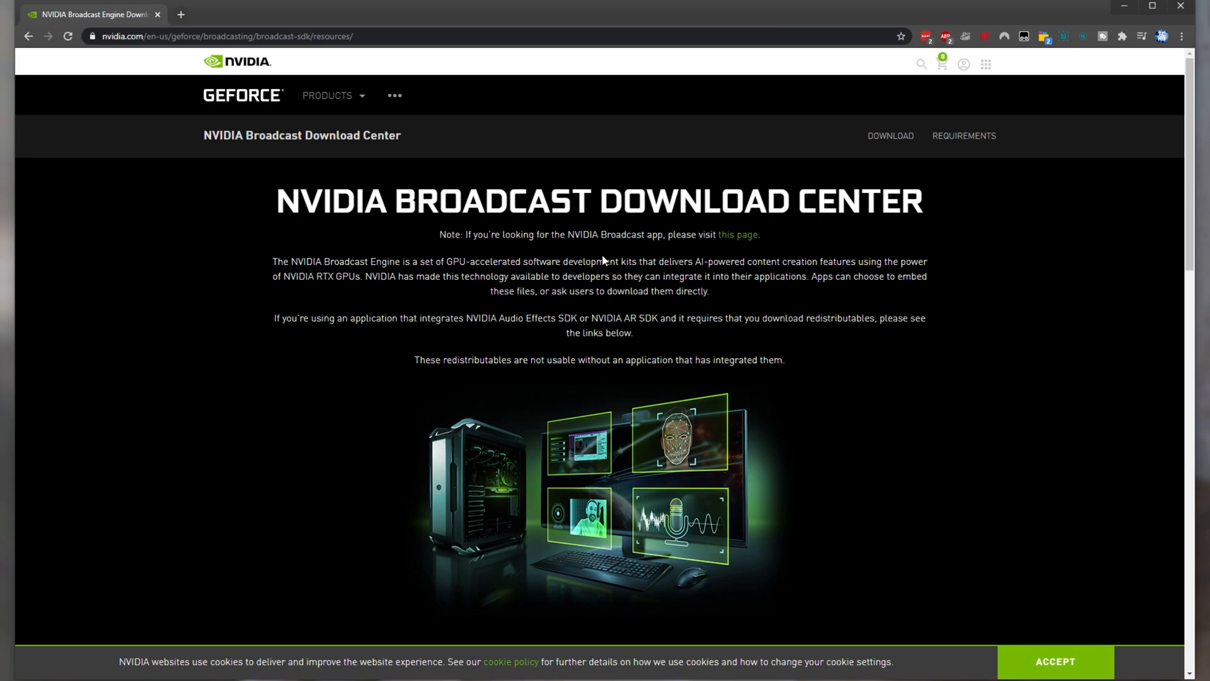
scroll(down, 3)
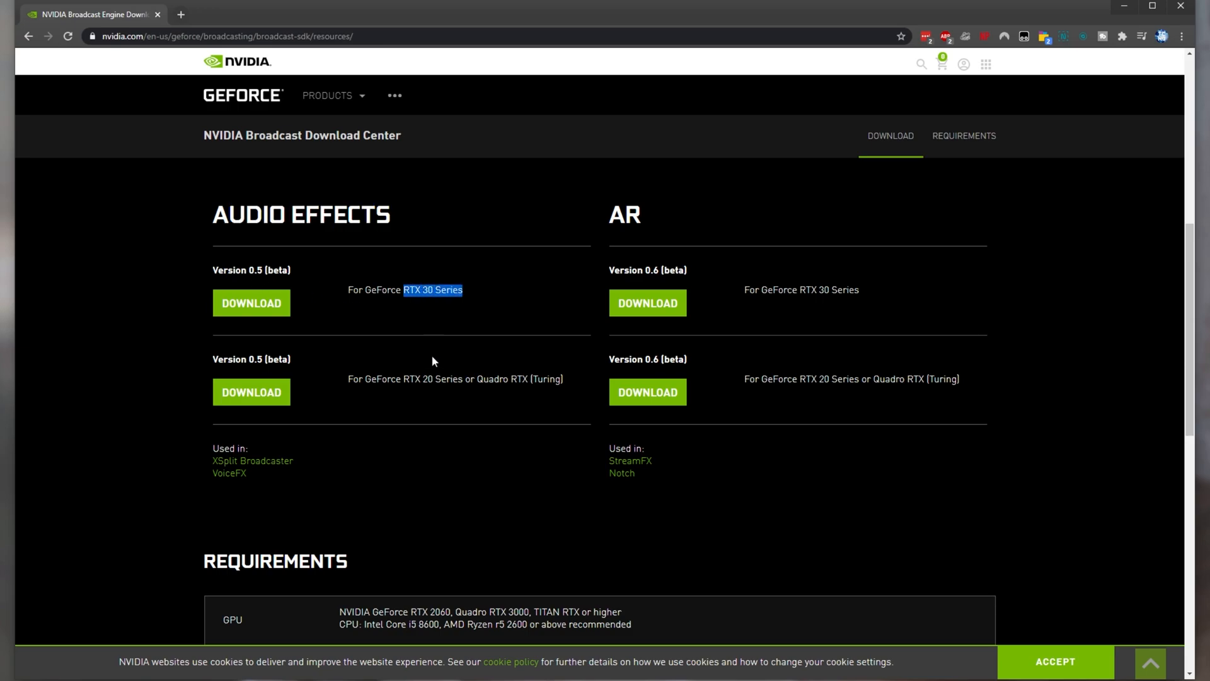
click(455, 412)
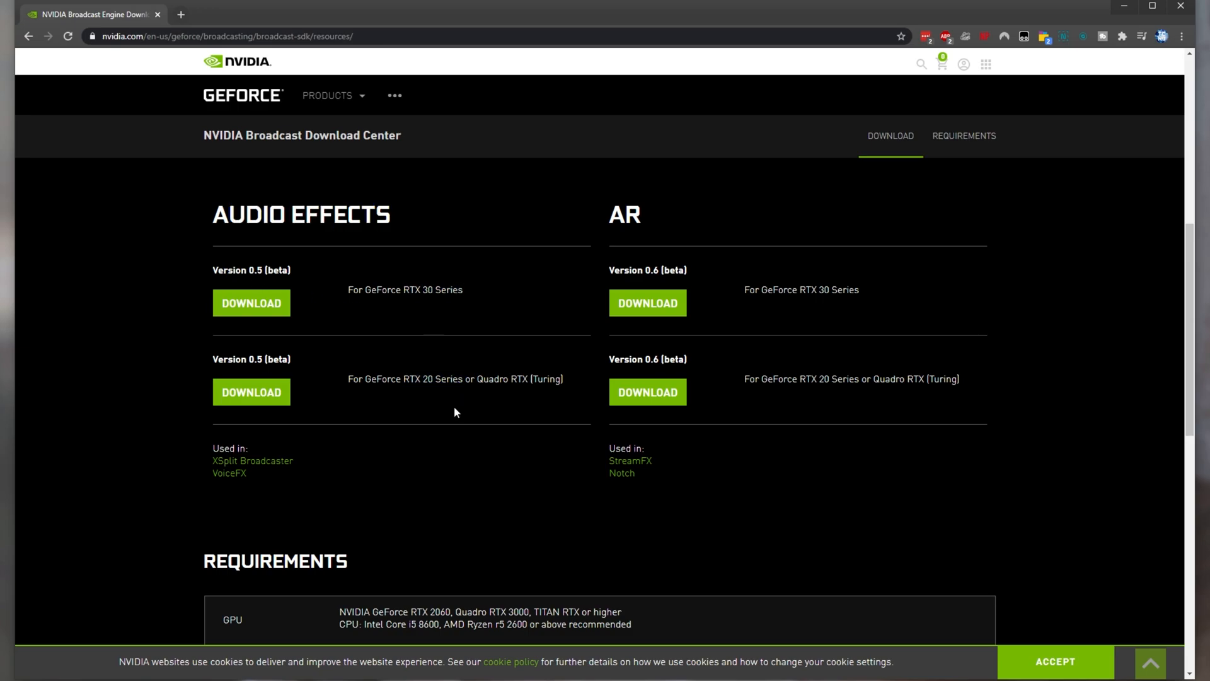
mouse_move(242, 302)
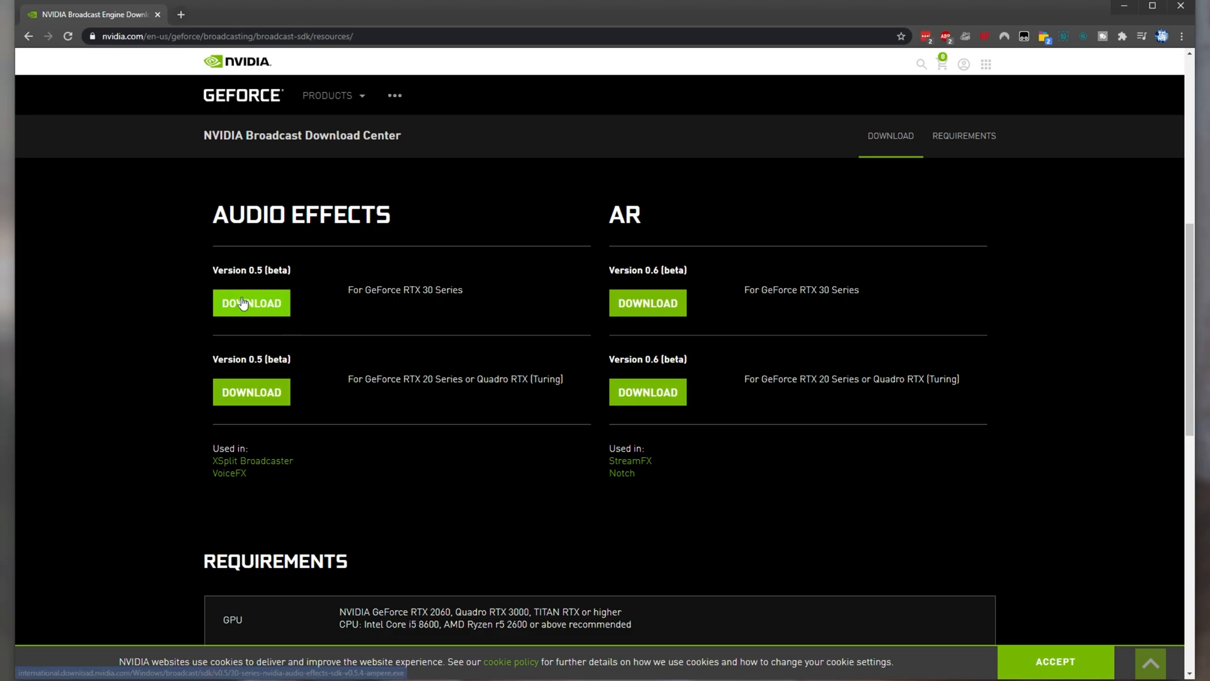
click(251, 302)
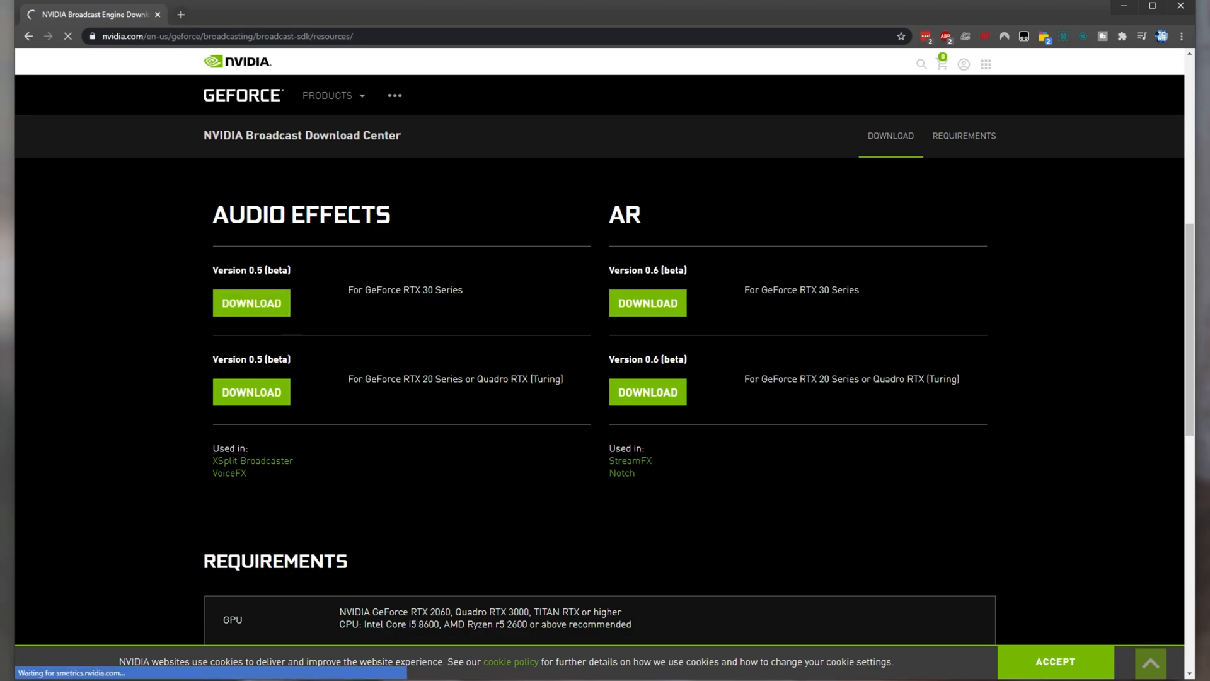
click(251, 302)
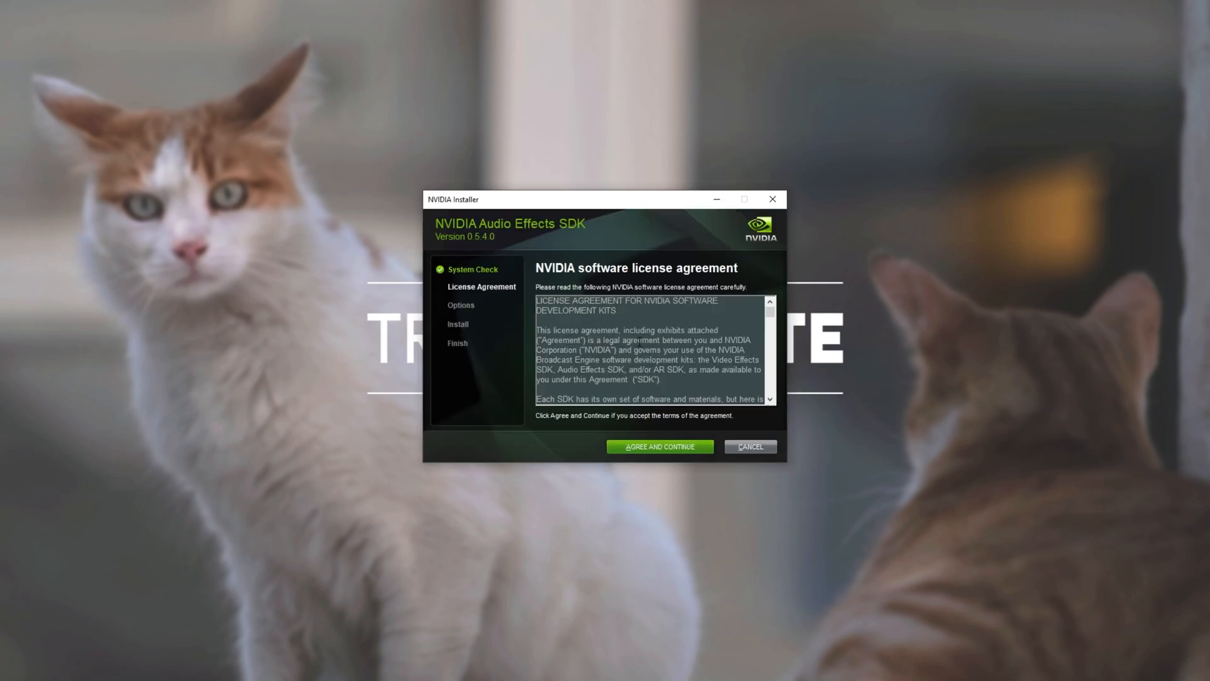
mouse_move(696, 317)
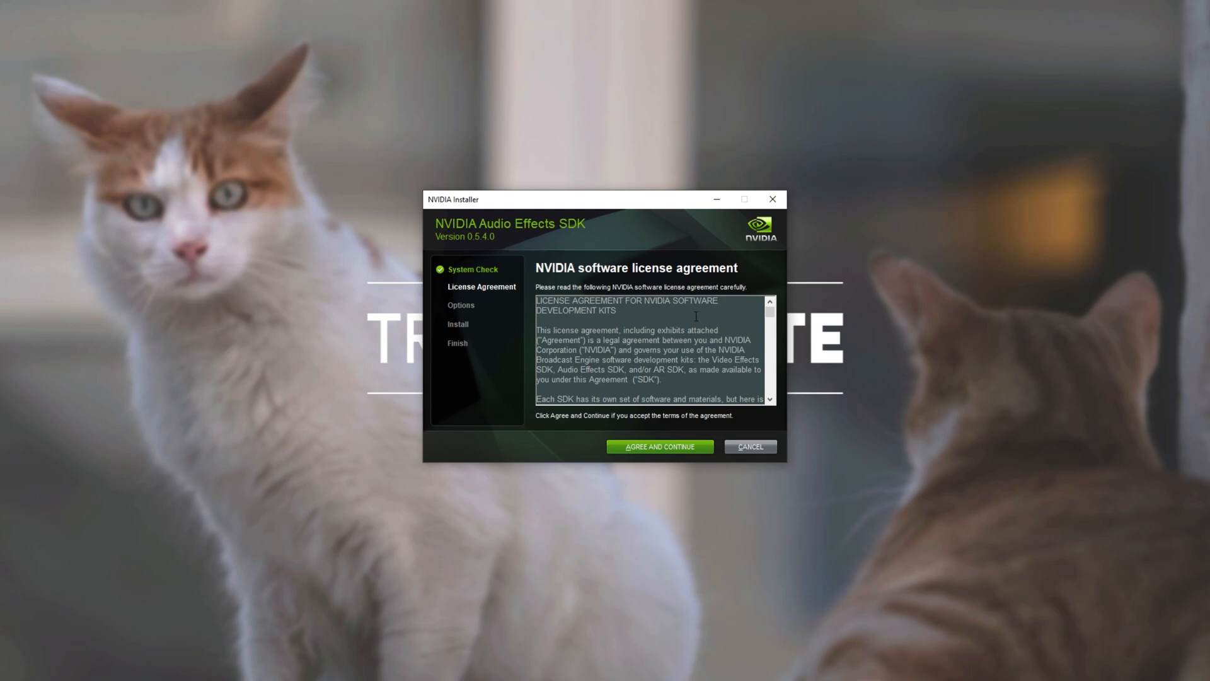
- Complete the Audio Effects SDK 0.5.4.0 installation and close the finished NVIDIA Installer
click(660, 446)
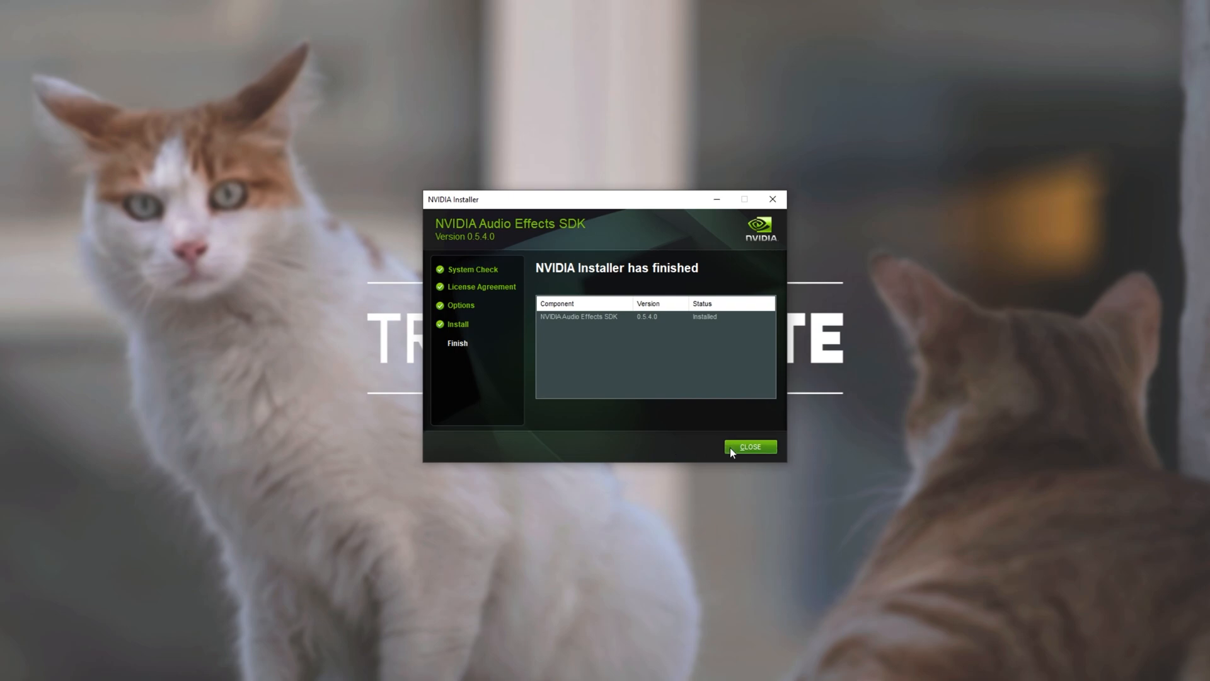
click(750, 446)
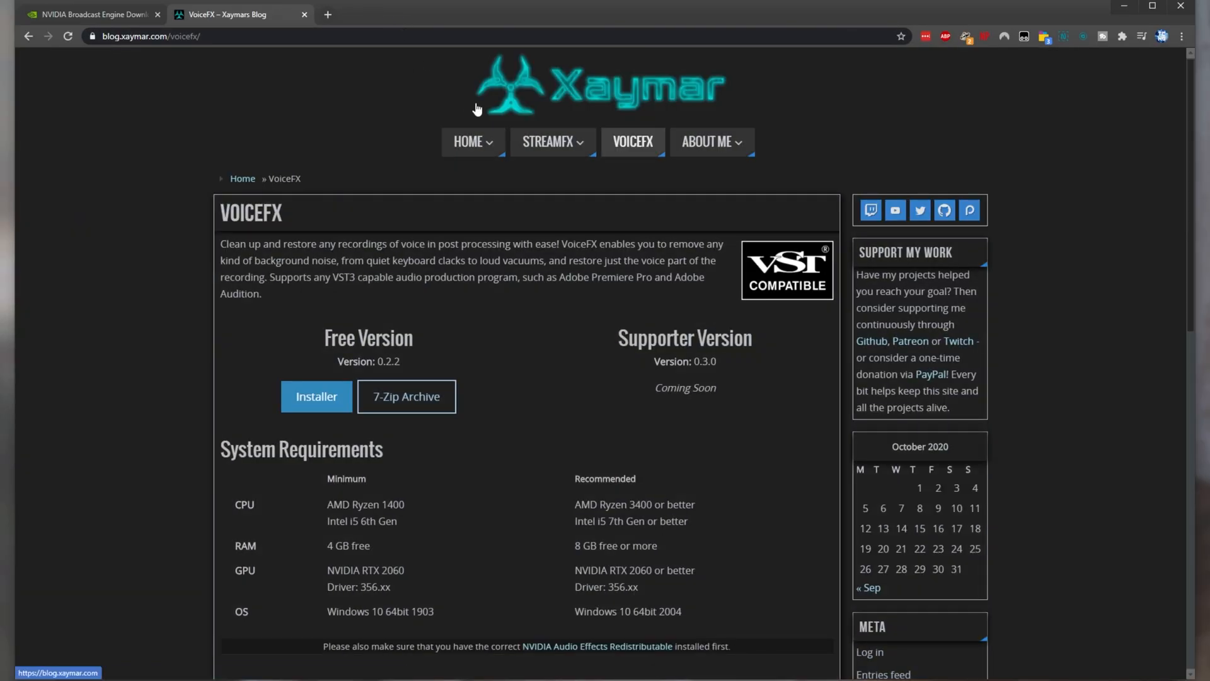
mouse_move(481, 431)
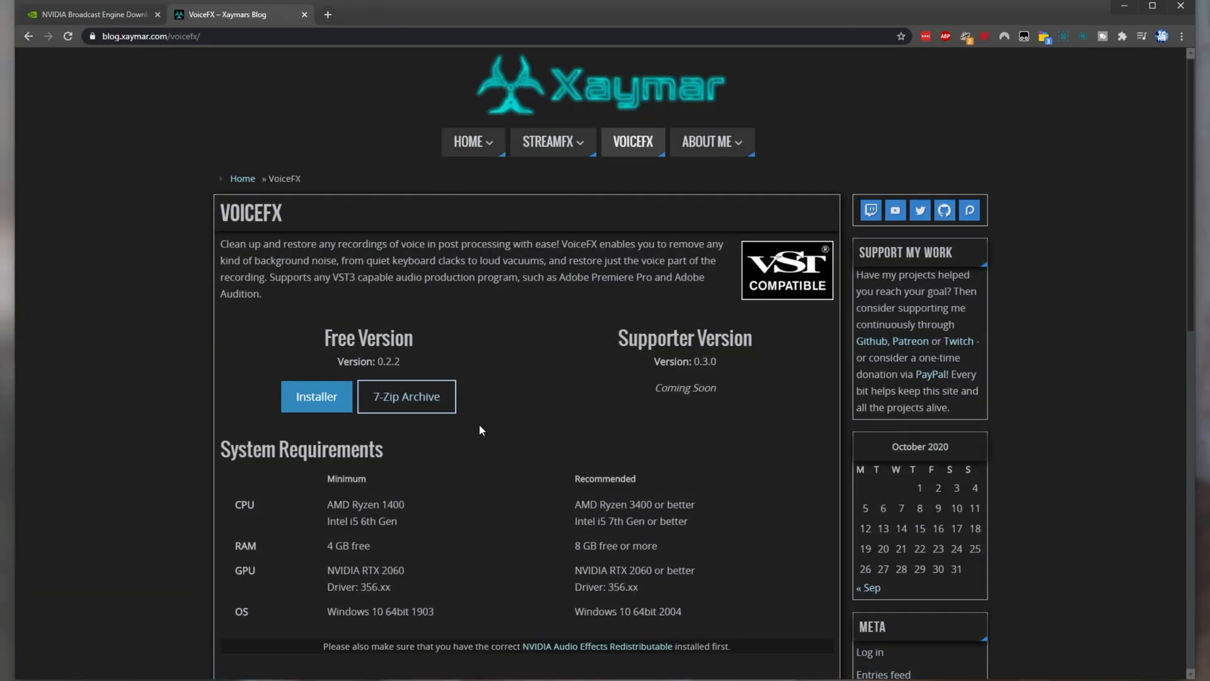
mouse_move(333, 407)
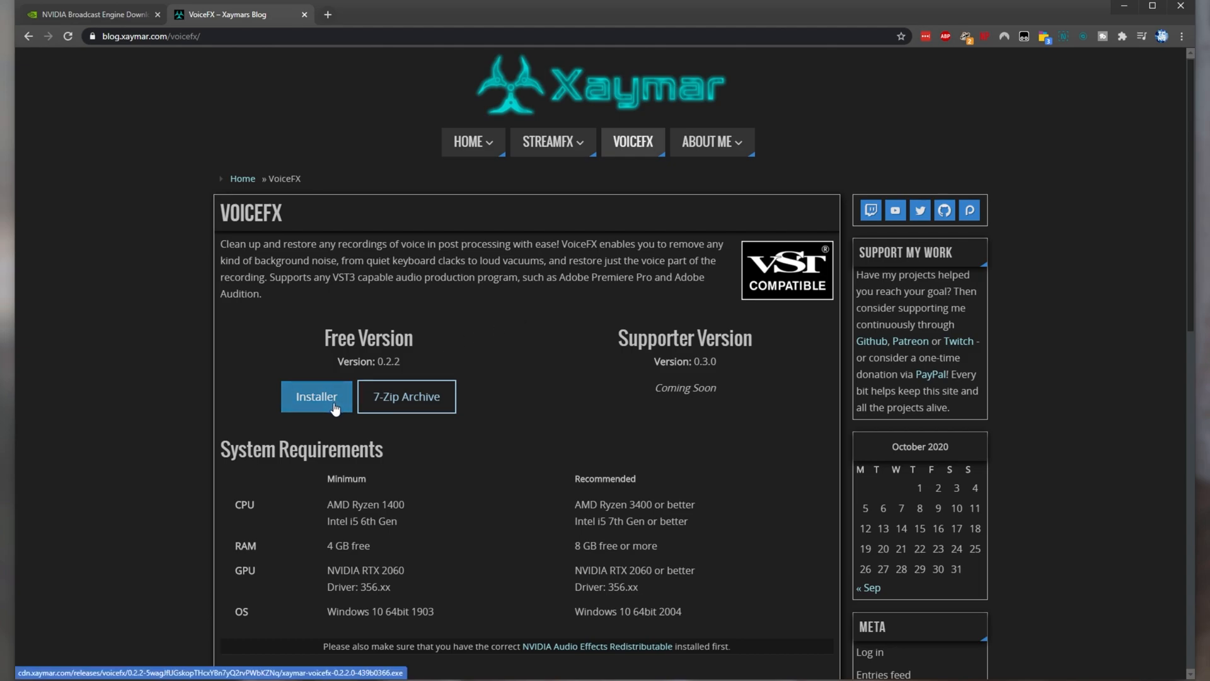
- Download the free VoiceFX installer and launch the 0.2.2.0 setup wizard
click(316, 396)
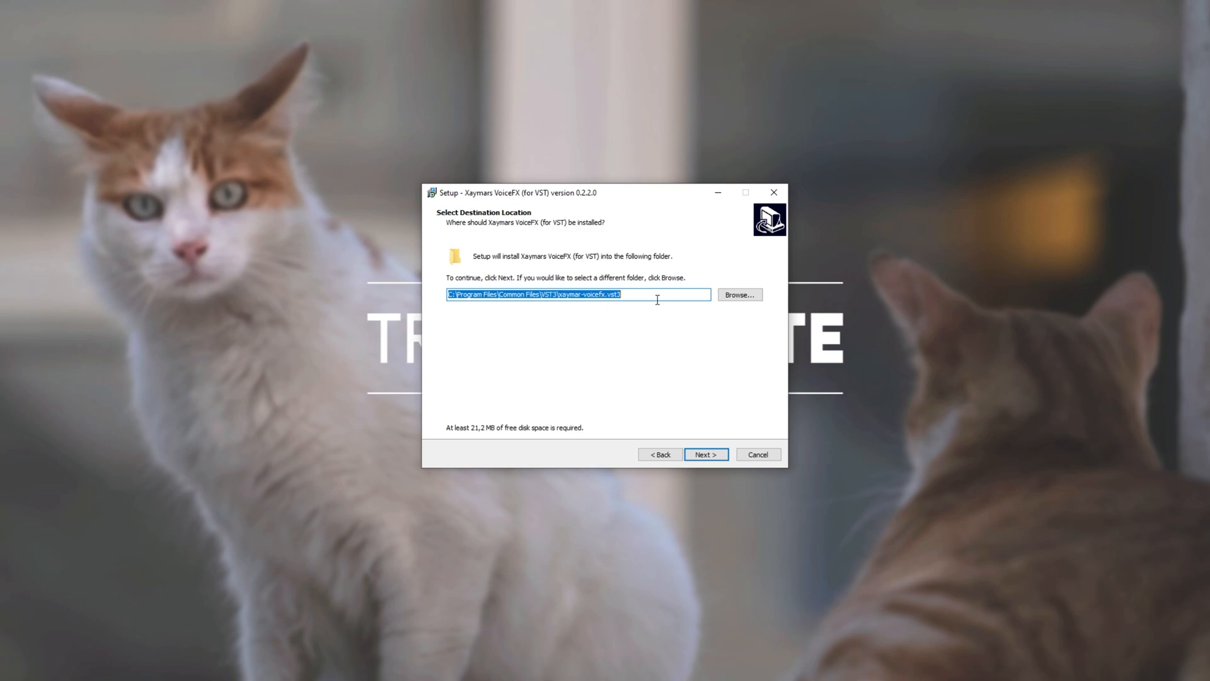
mouse_move(641, 295)
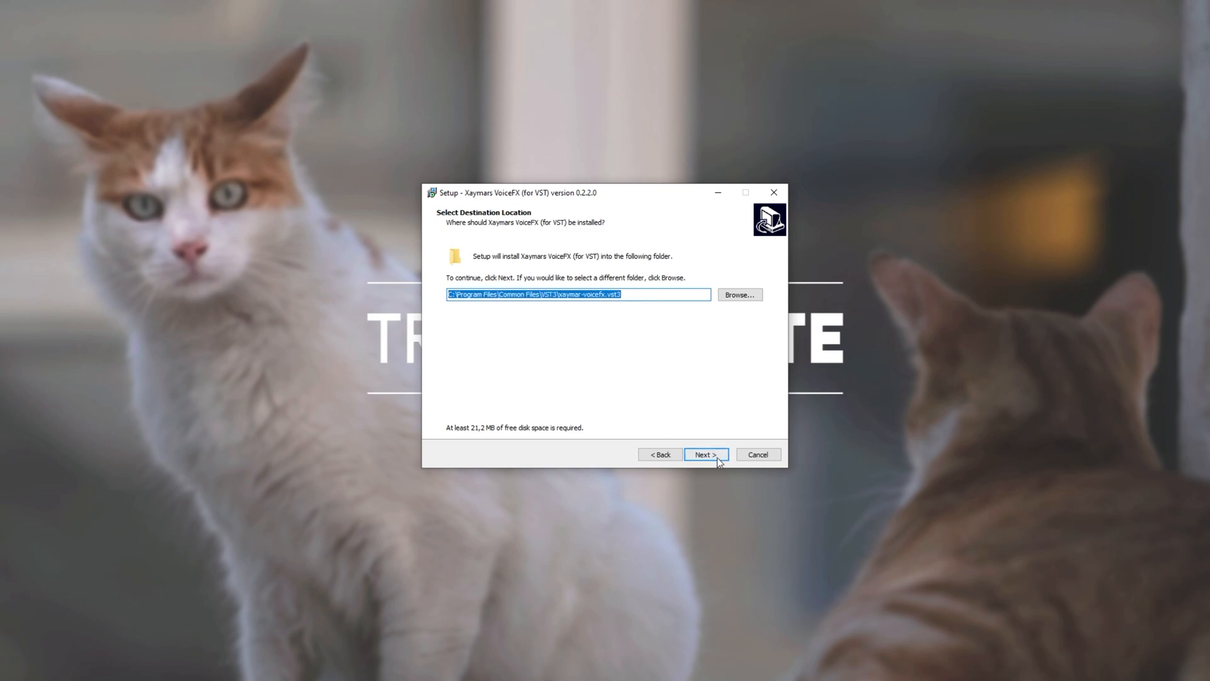
- Install VoiceFX to the default Common Files\VST3\xaymar-voicefx.vst3 destination
click(706, 454)
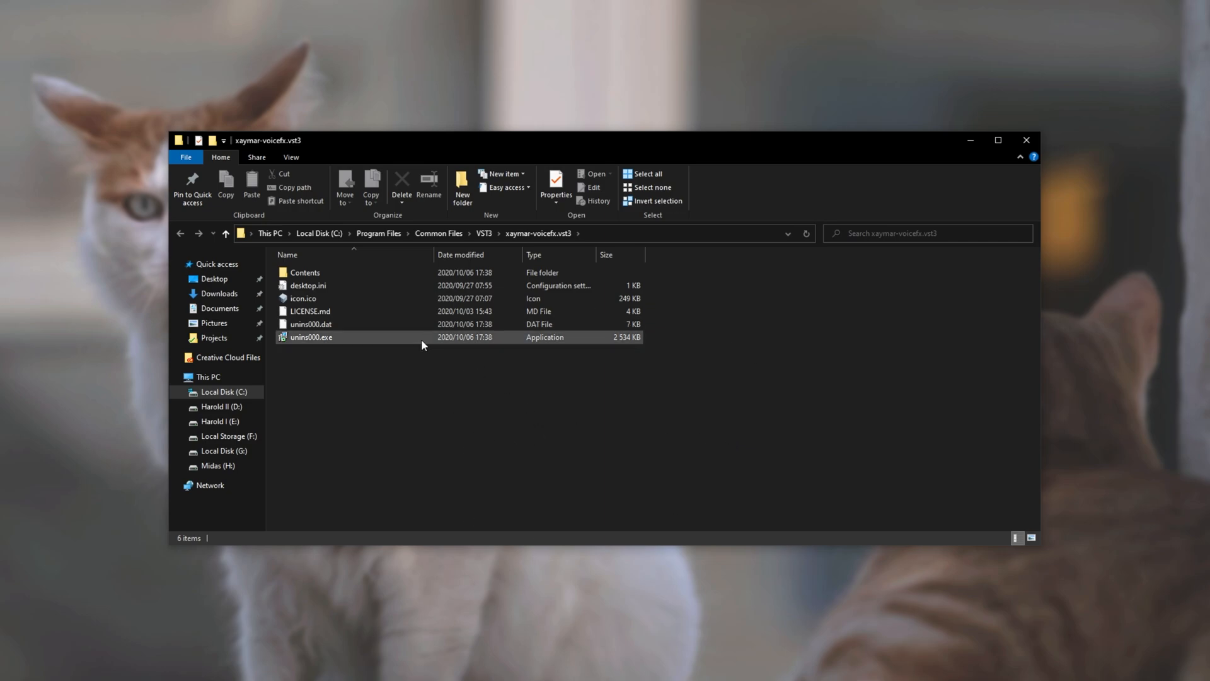
- Locate xaymar-voicefx.vst3 inside Contents\x86_64-win, then launch Adobe Premiere Pro 2020
double_click(303, 272)
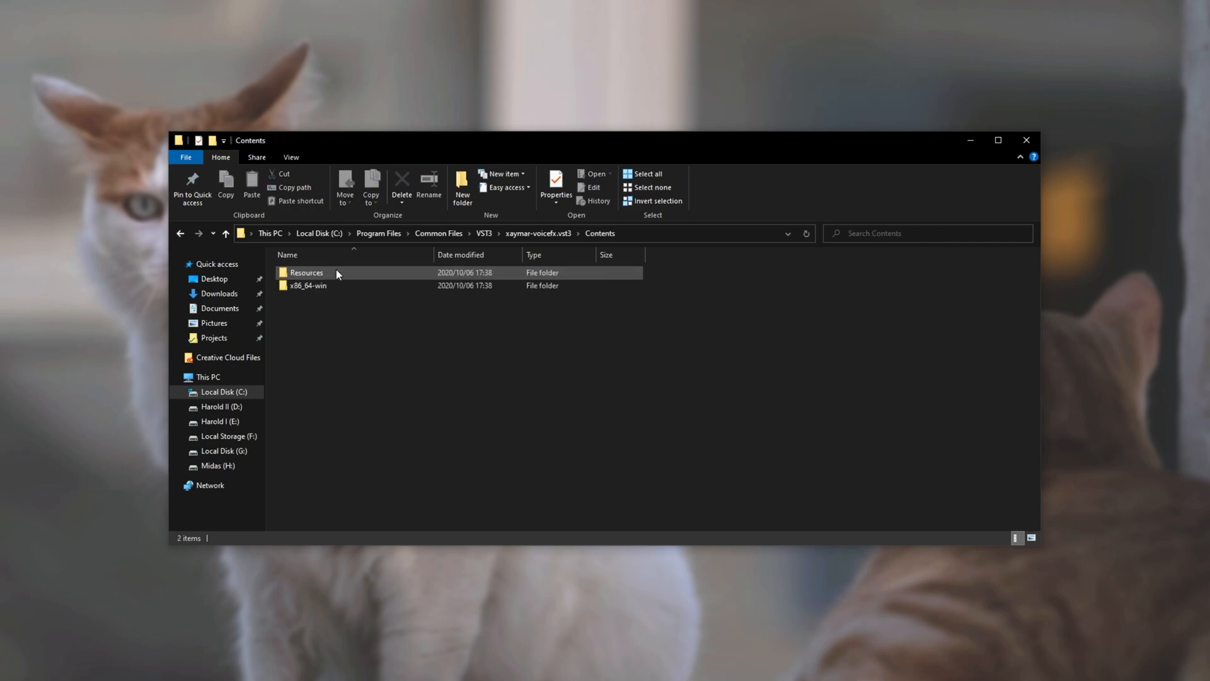
double_click(306, 285)
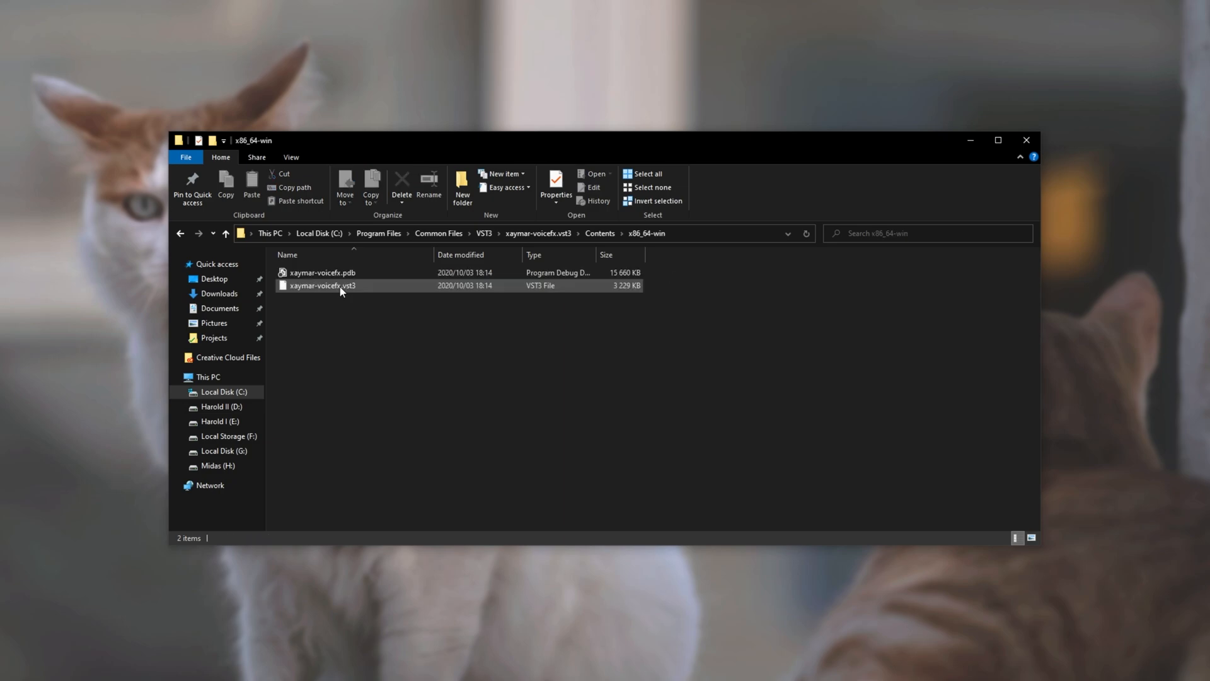
click(322, 285)
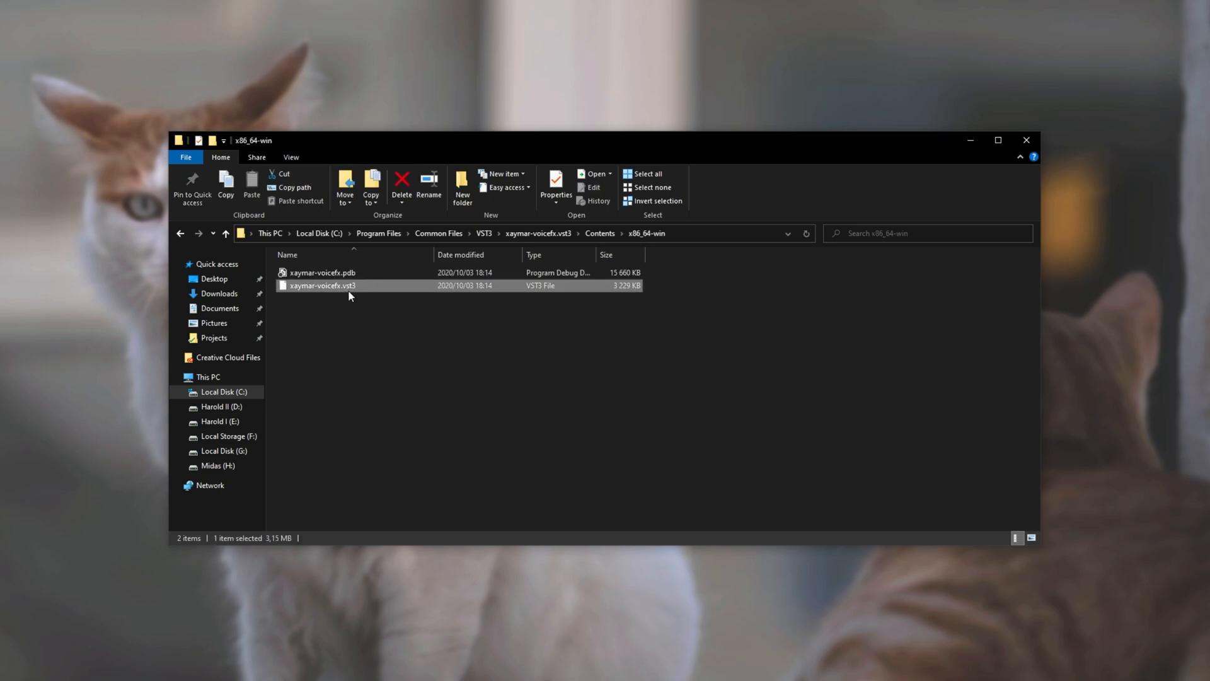
click(339, 272)
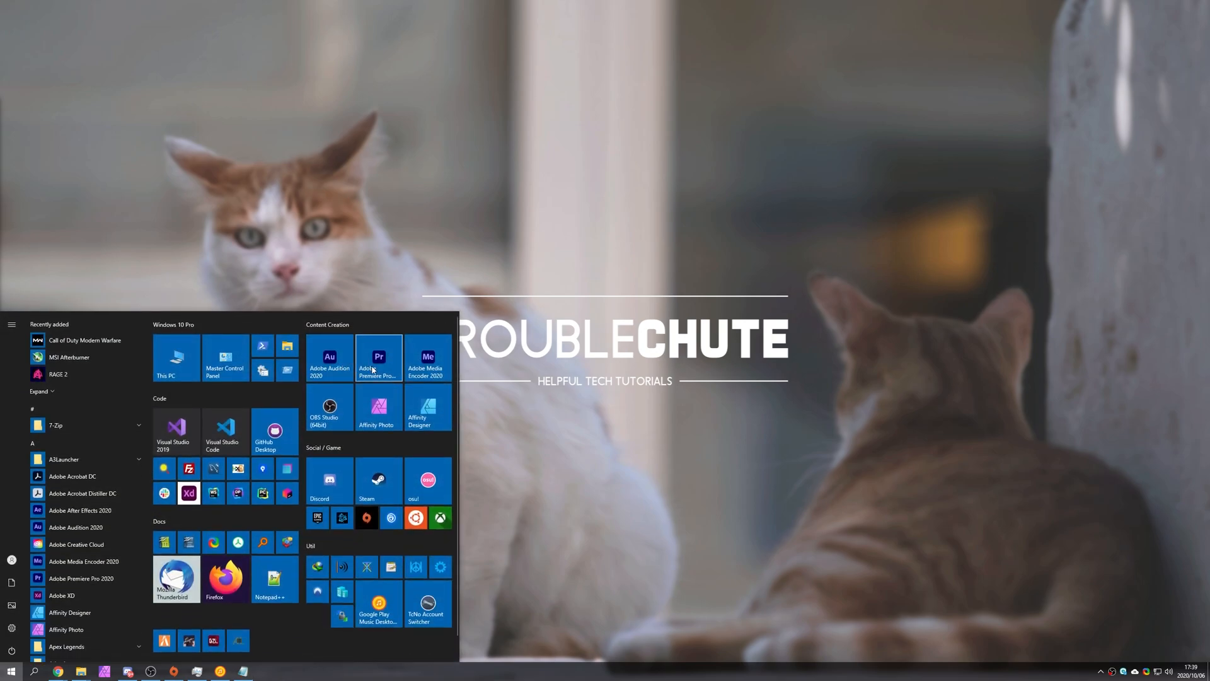
click(378, 358)
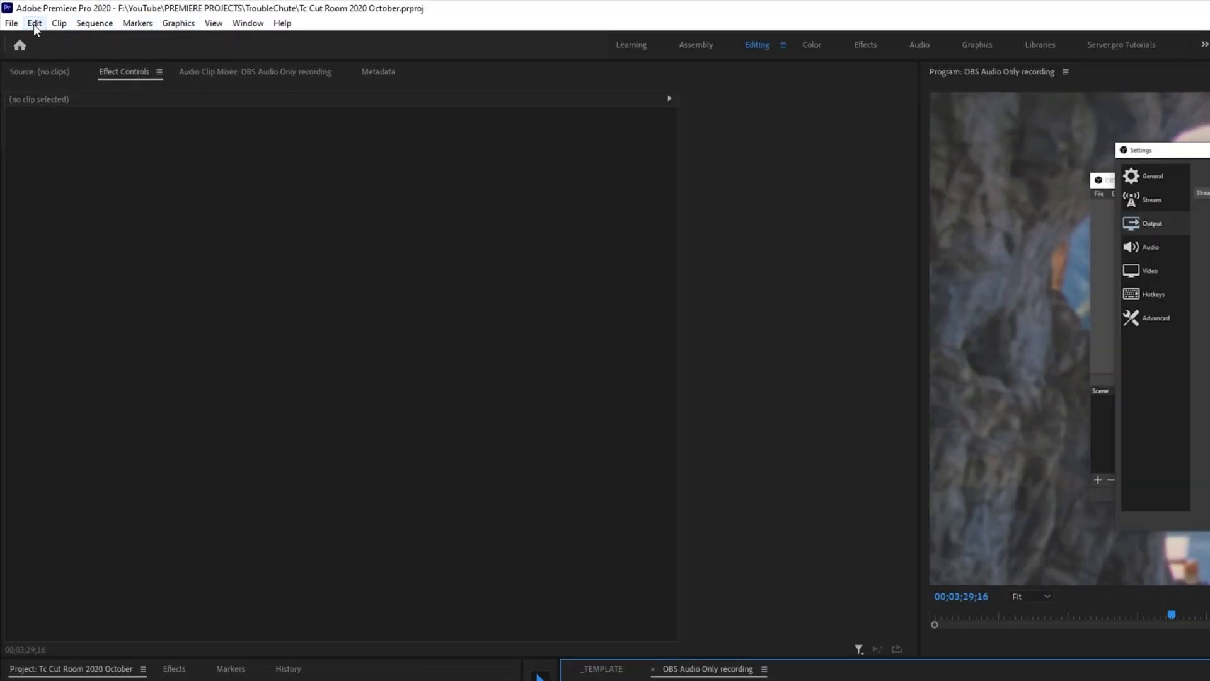
- Show the Edit menu's Preferences submenu with its category list
click(35, 23)
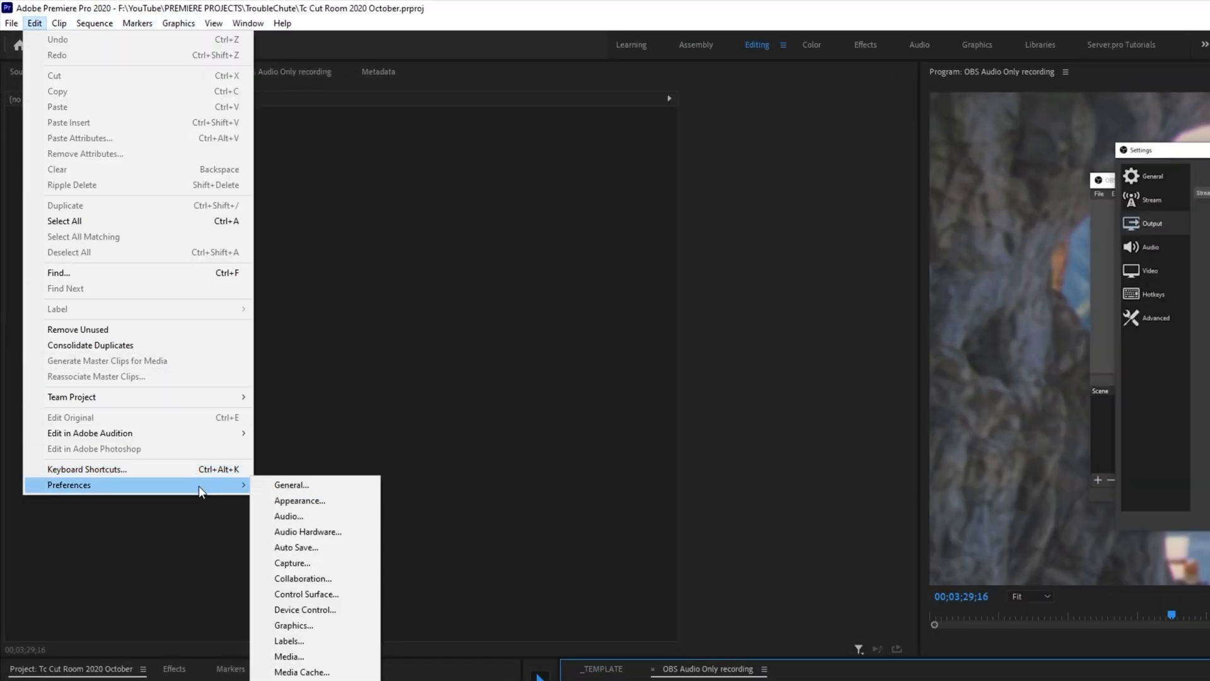
mouse_move(315, 517)
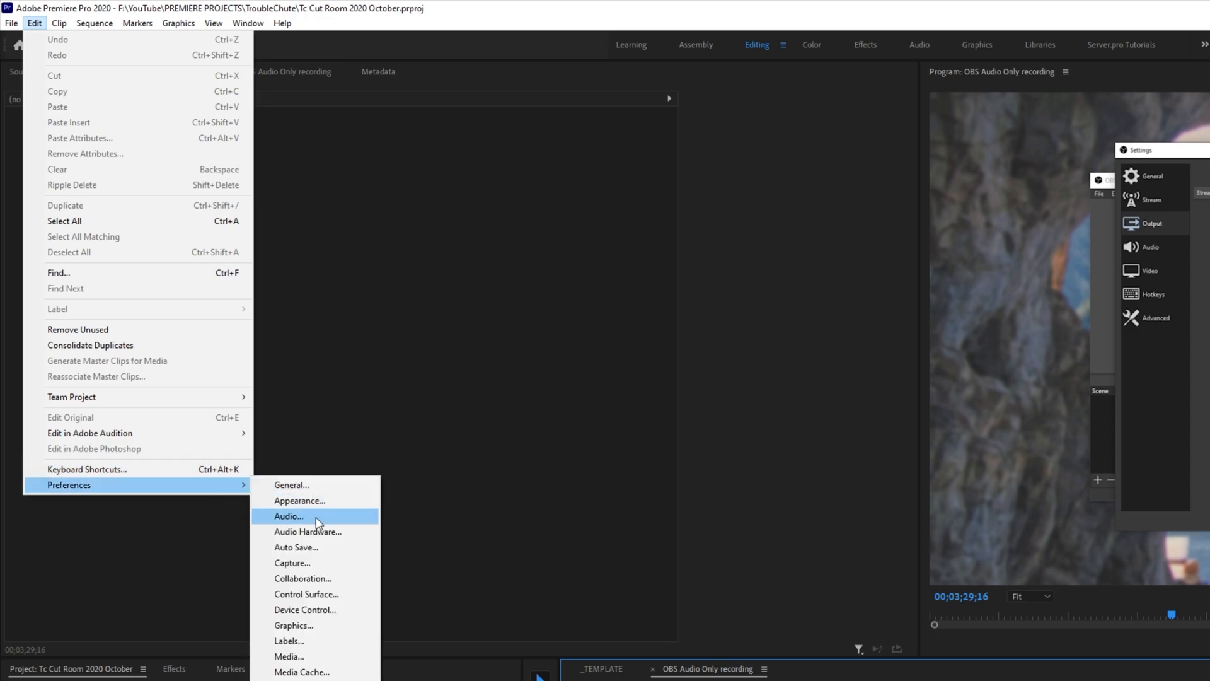
- Scan for plug-ins in the Audio Plug-In Manager so xaymar-voicefx lists as a working VST3, then confirm
click(288, 516)
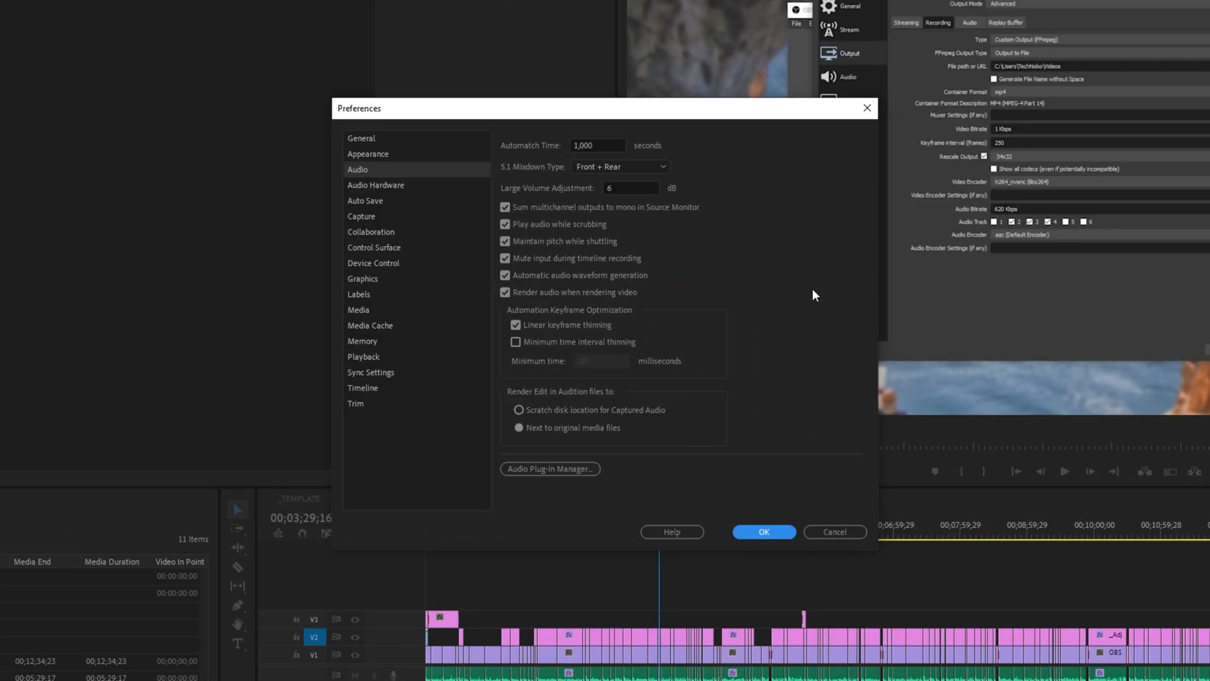
click(550, 468)
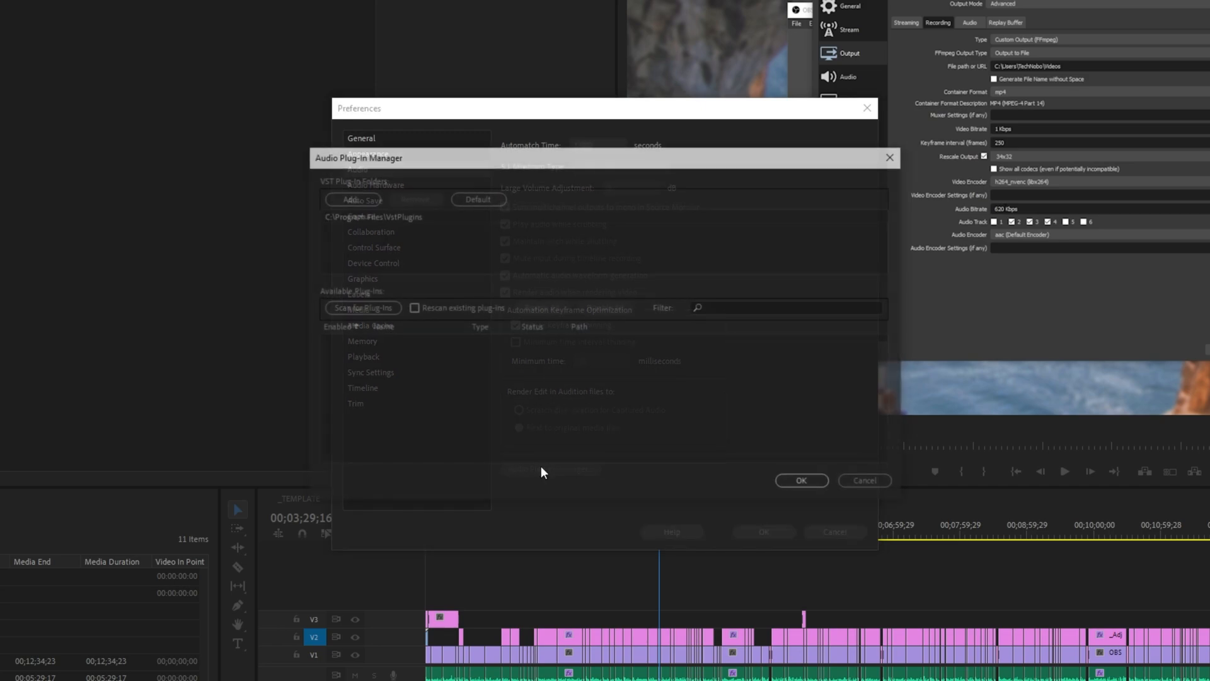
click(361, 308)
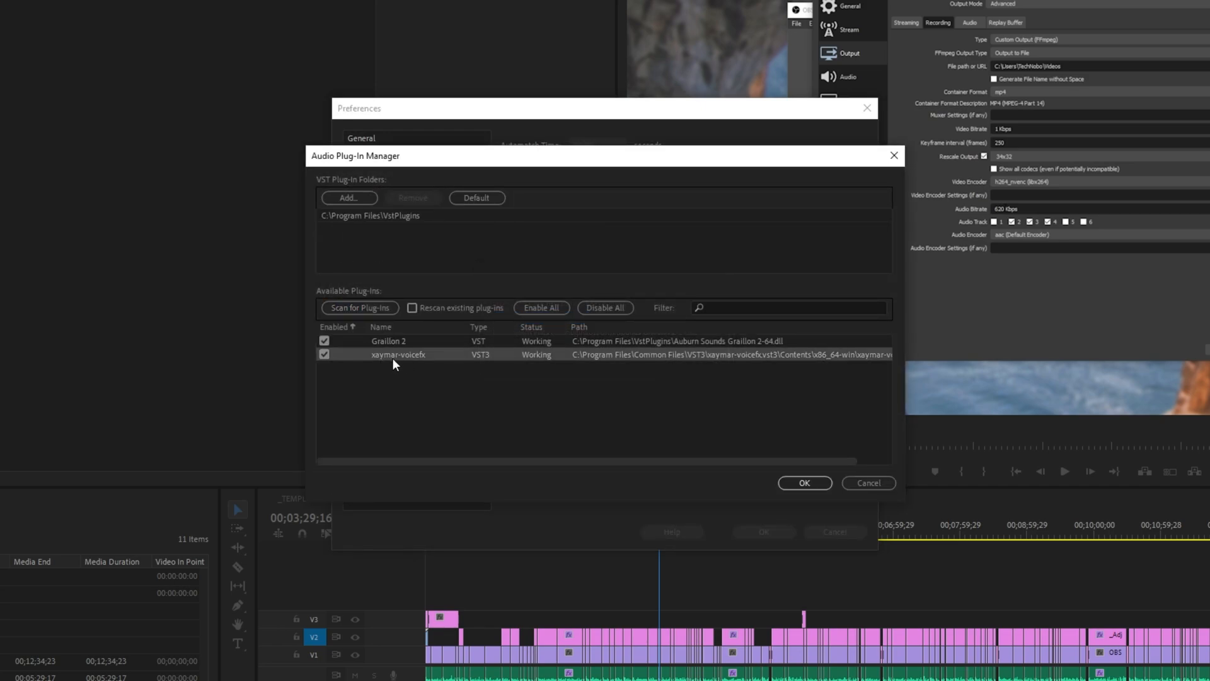
mouse_move(385, 360)
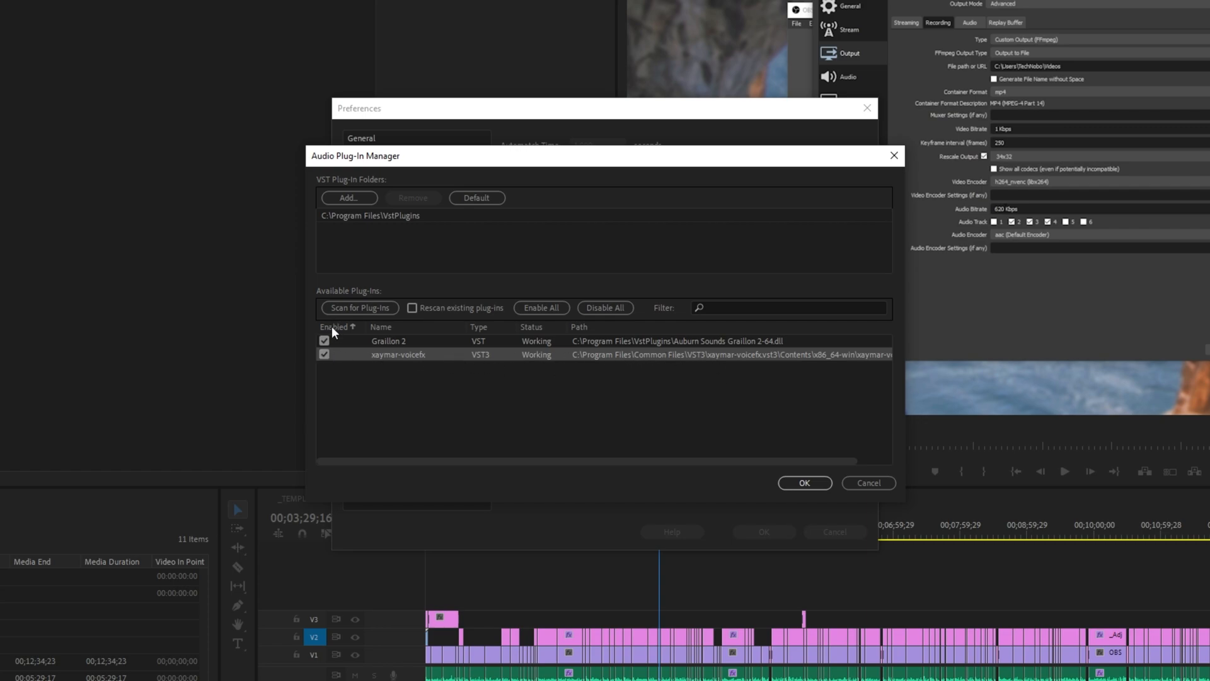
click(893, 155)
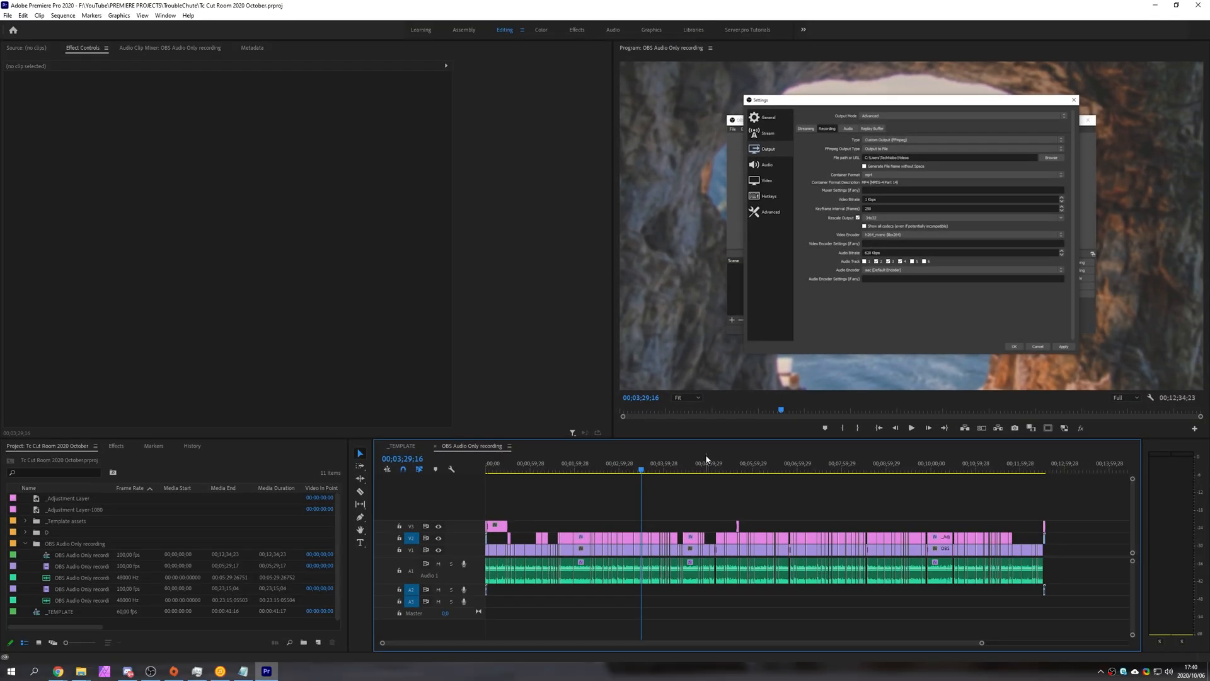
mouse_move(633, 361)
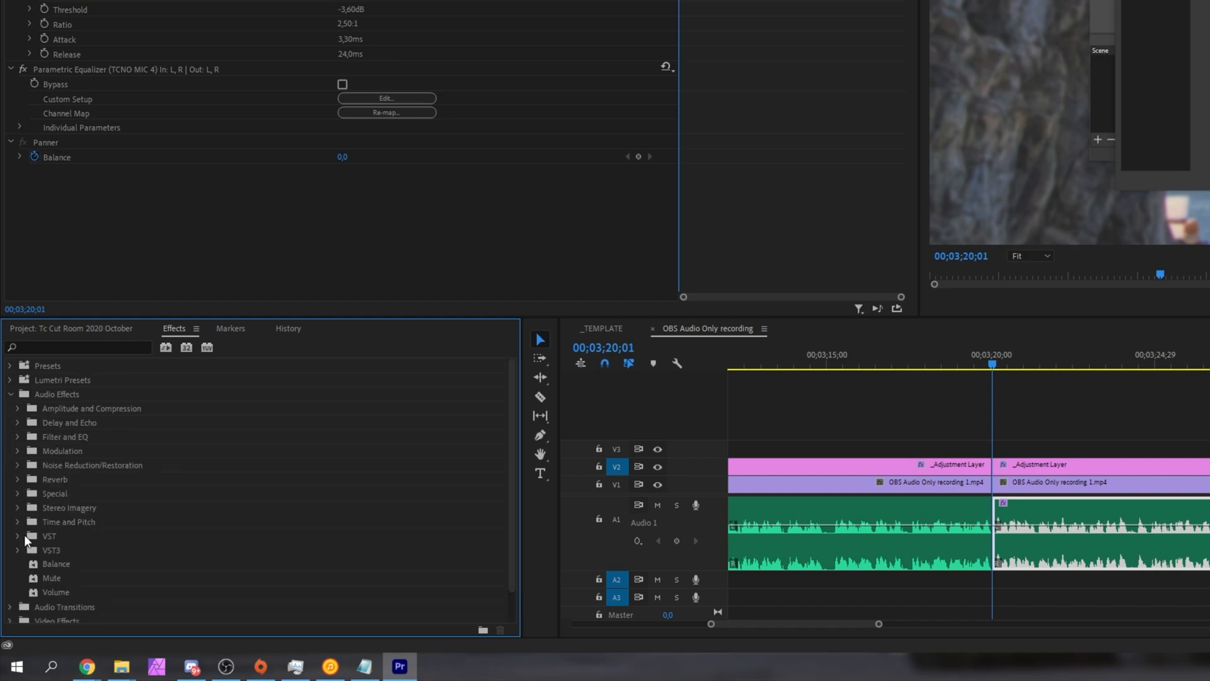
click(17, 550)
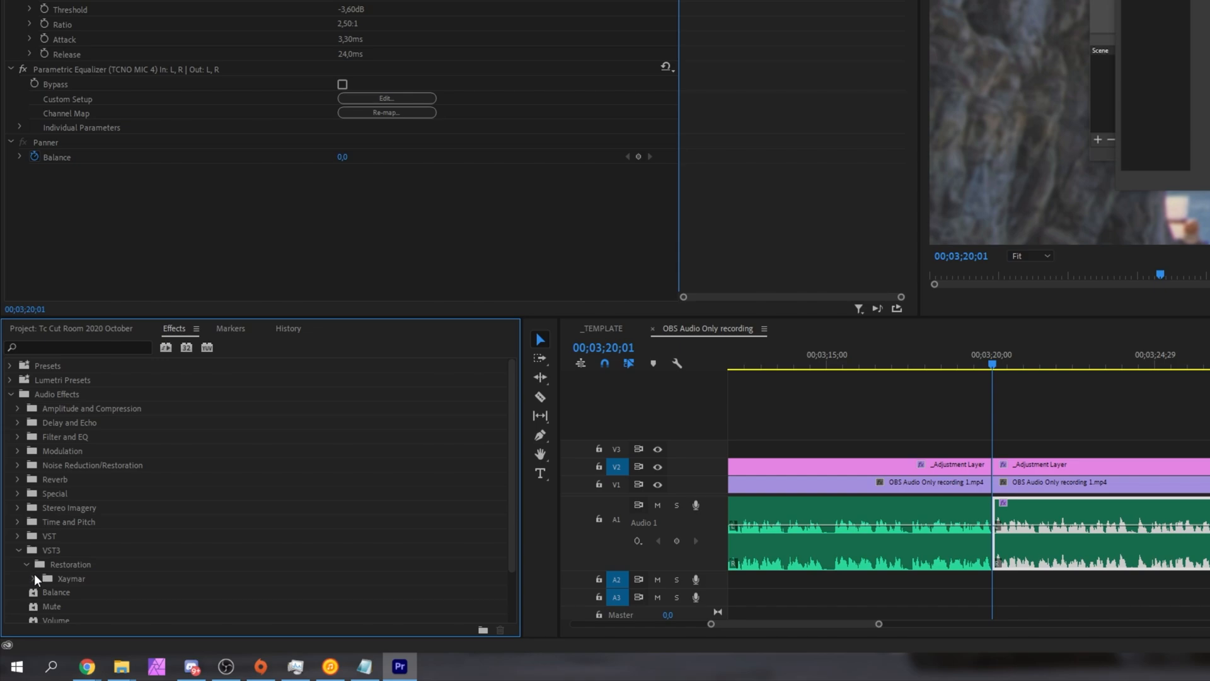
click(30, 579)
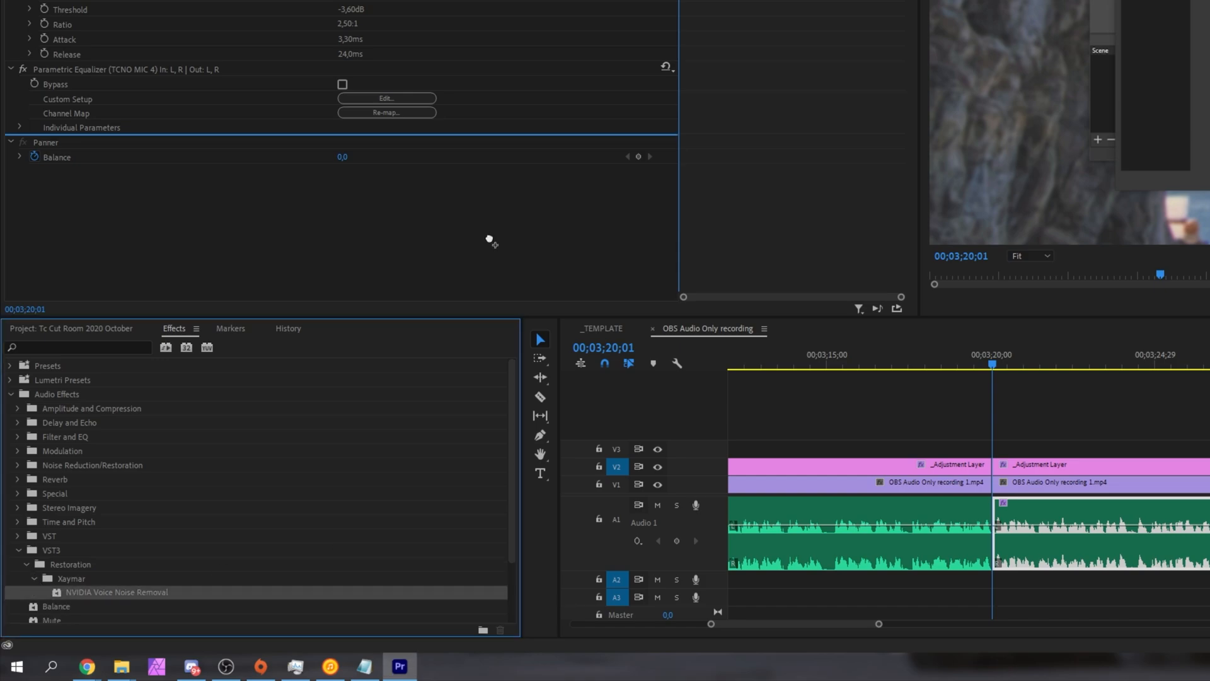
mouse_move(481, 217)
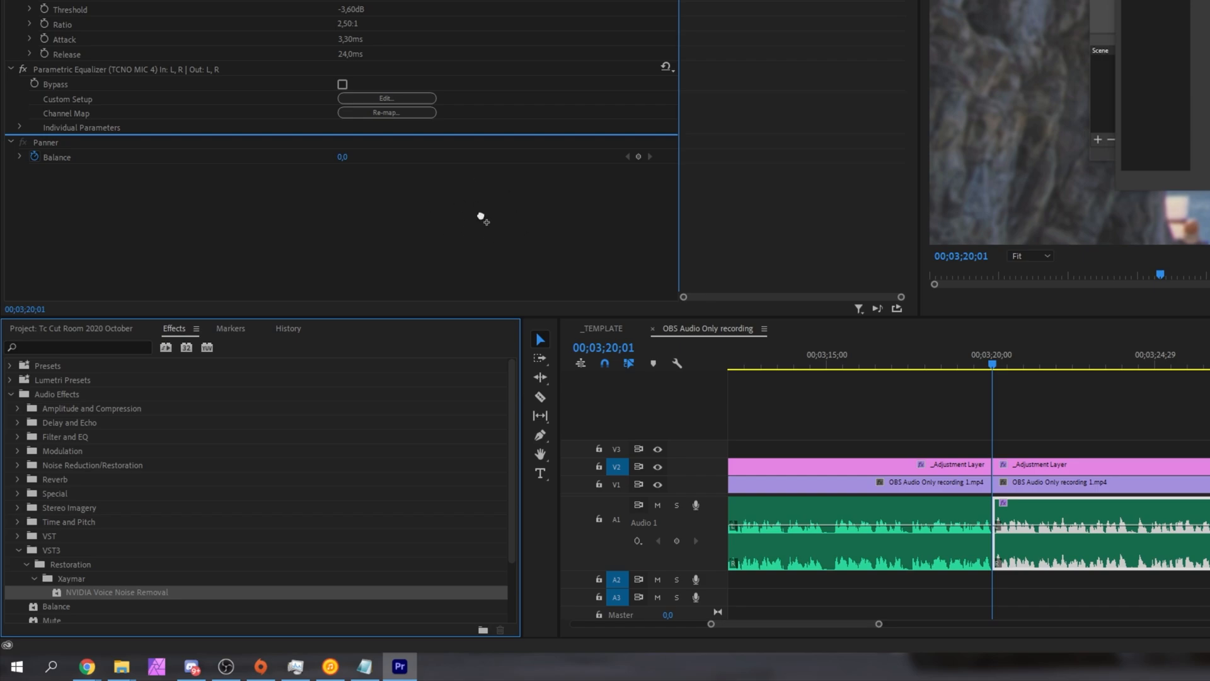
mouse_move(1114, 531)
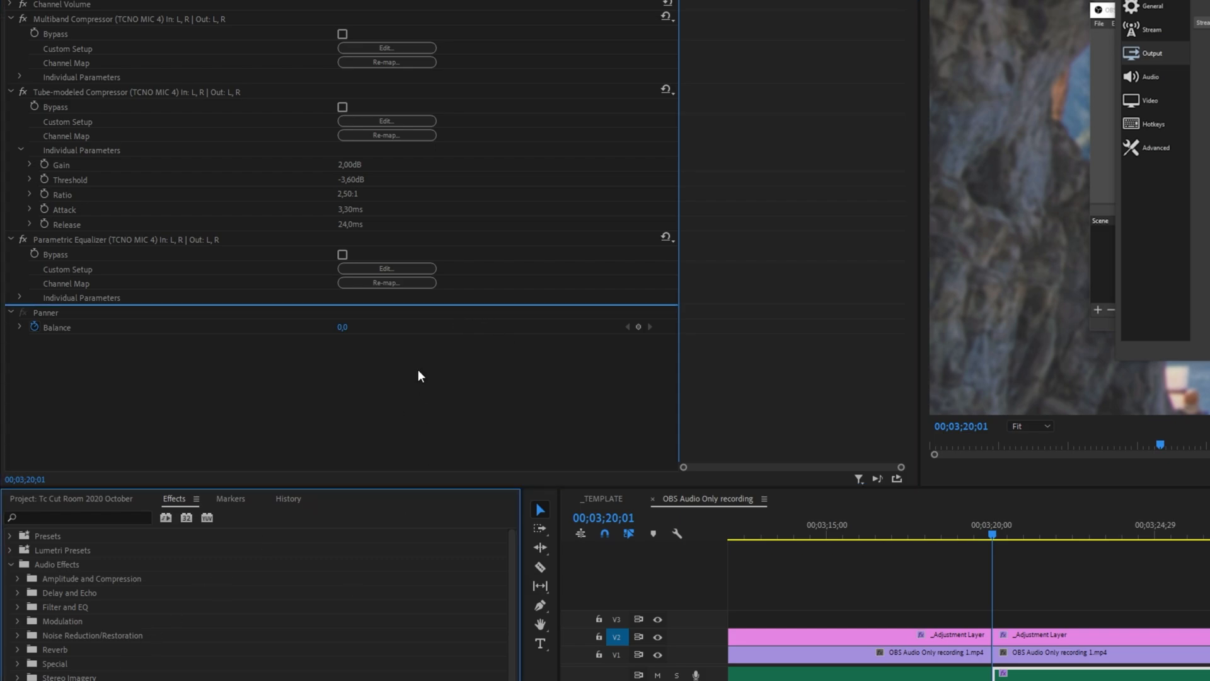
mouse_move(456, 392)
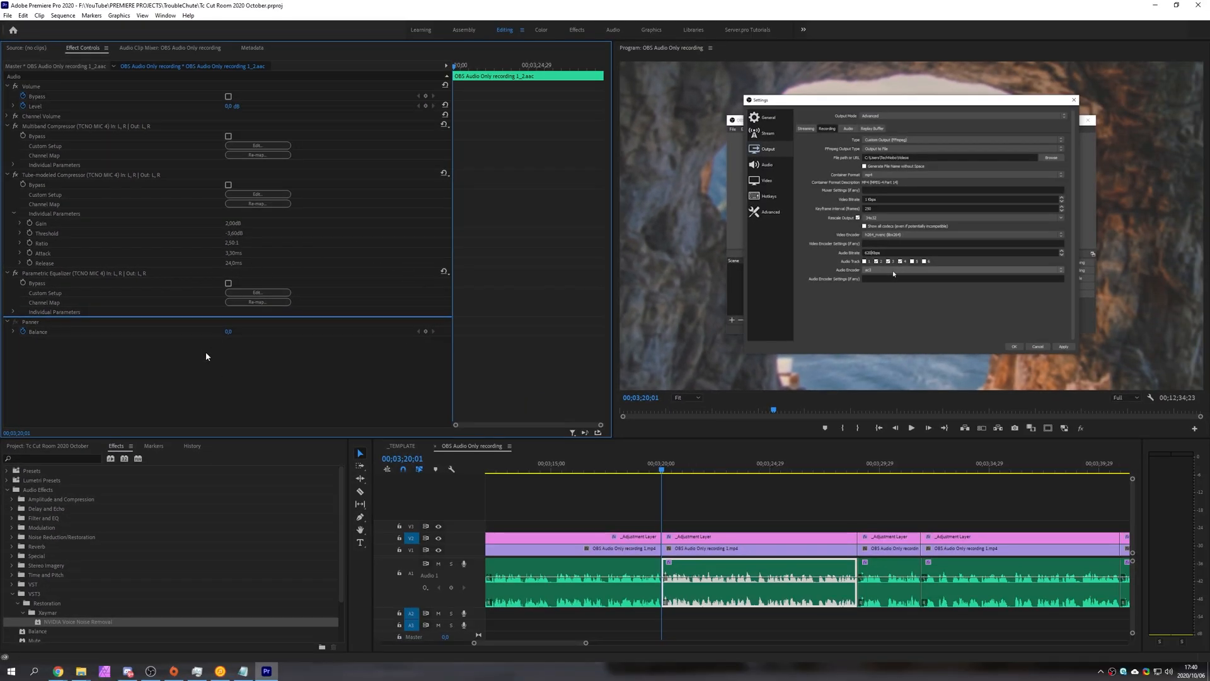
mouse_move(133, 344)
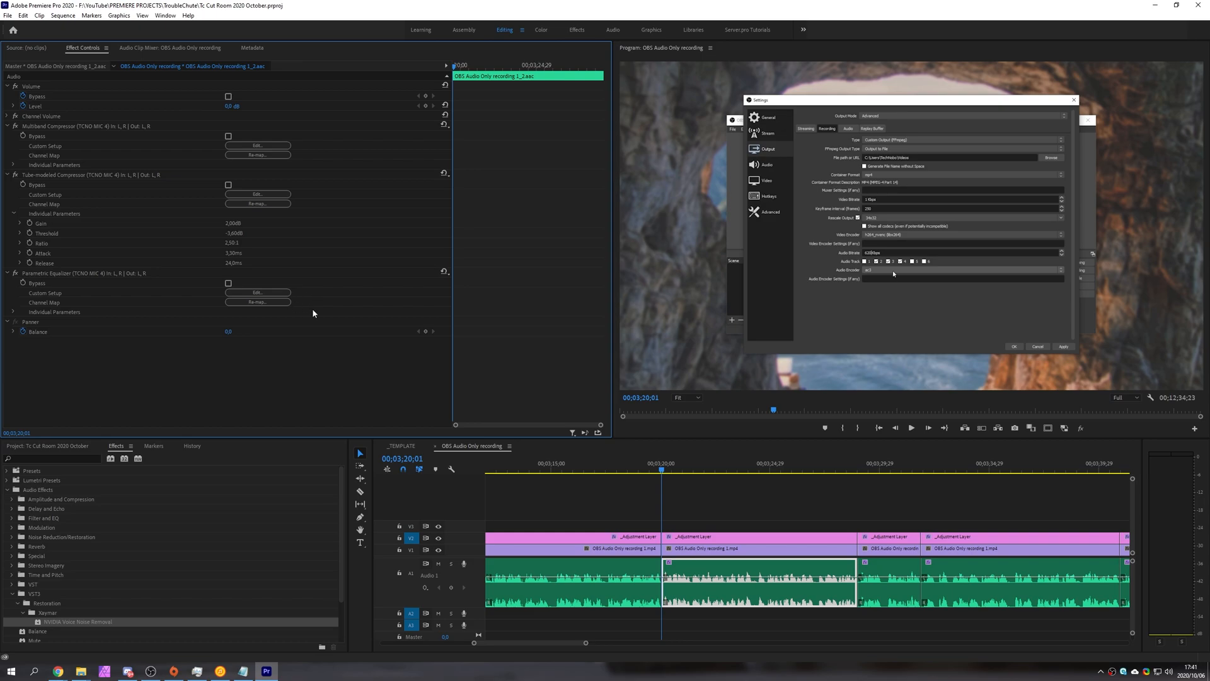
mouse_move(481, 325)
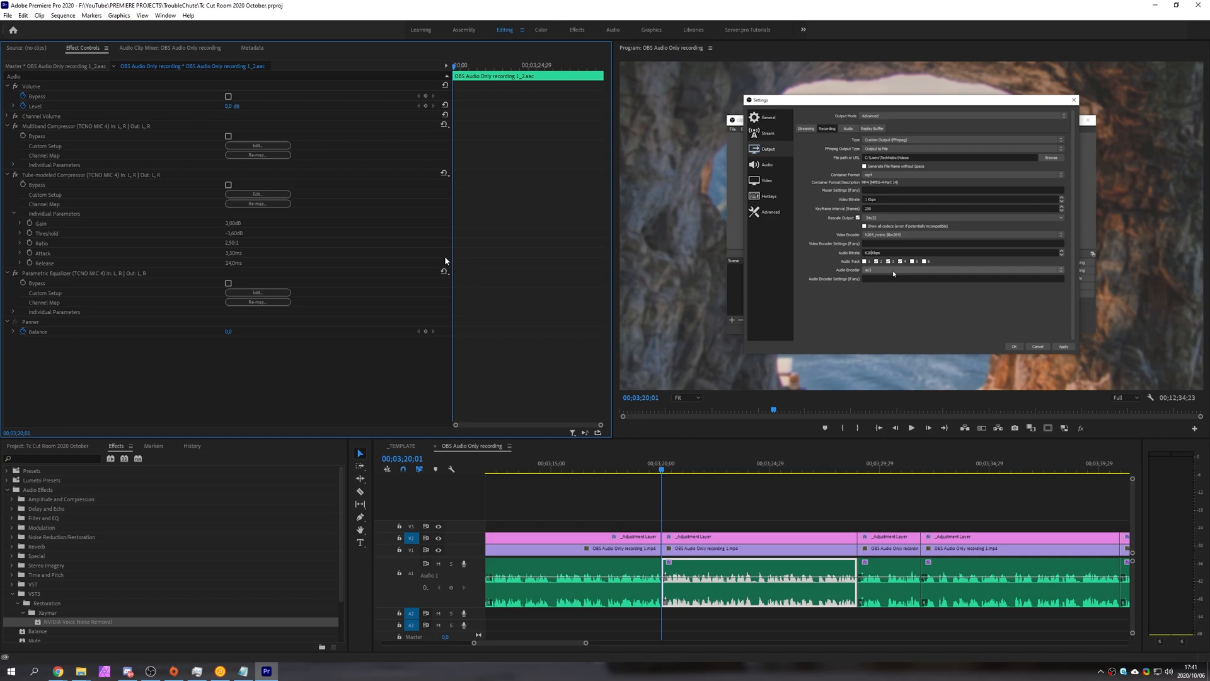
mouse_move(437, 167)
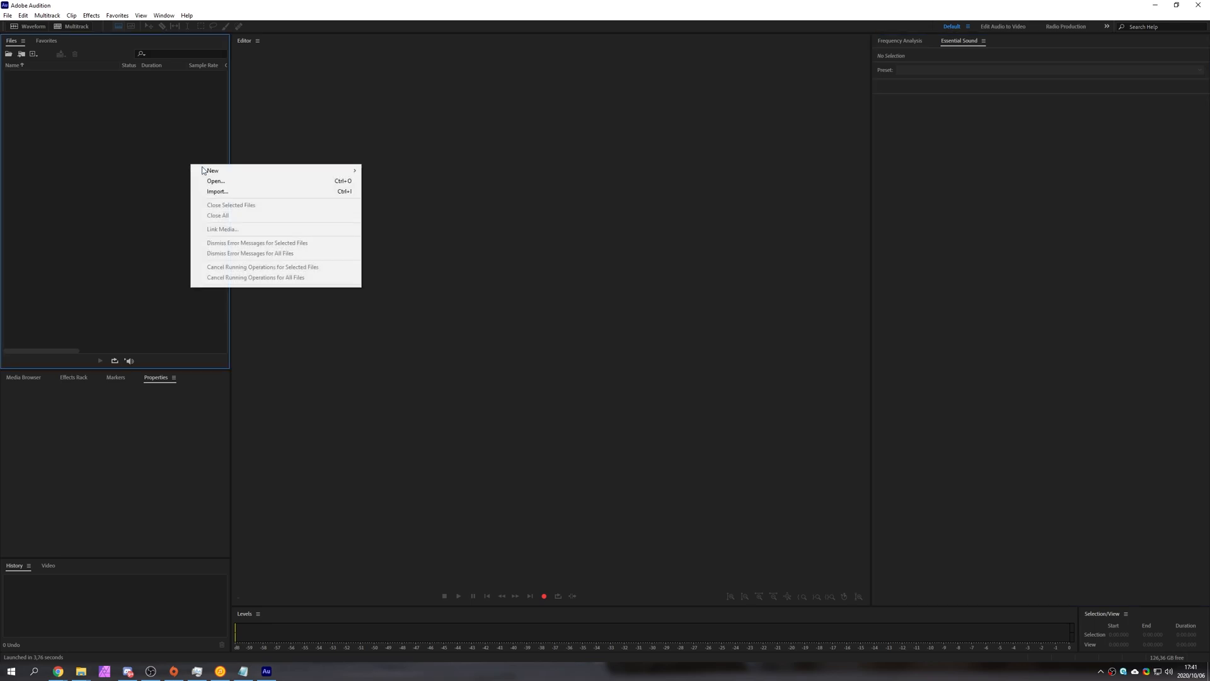
- Create a new blank stereo audio file 'Untitled 1' and bring the five-second speech recording into it
click(212, 170)
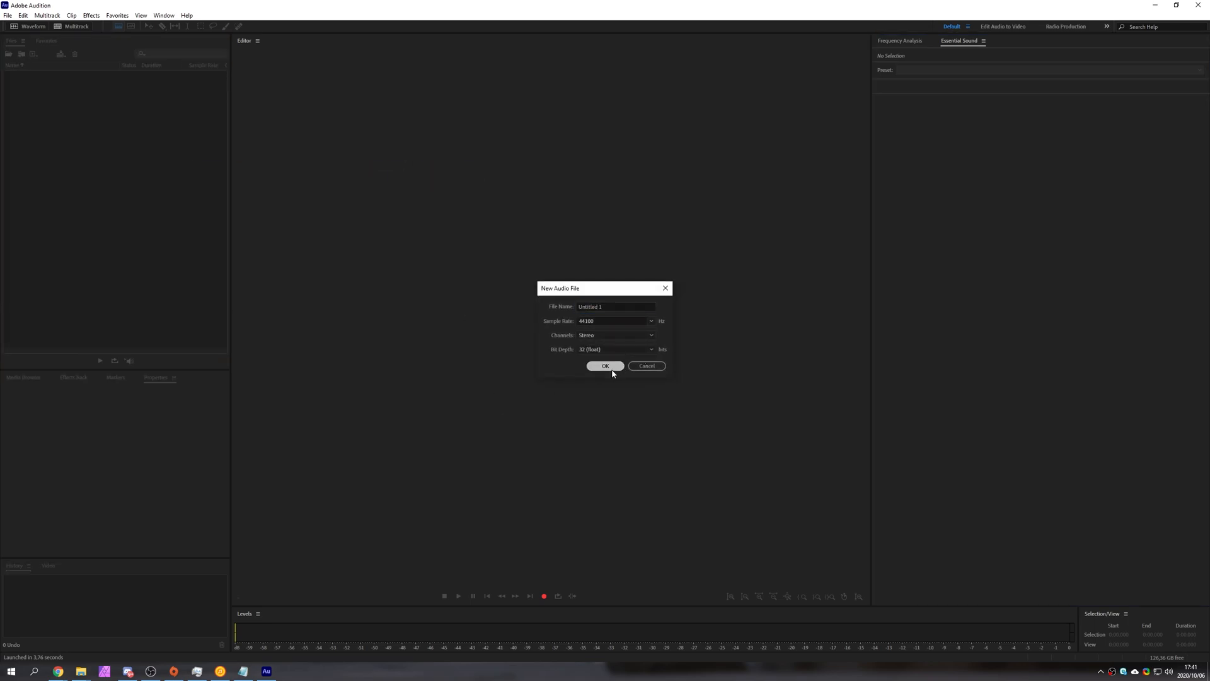
click(605, 365)
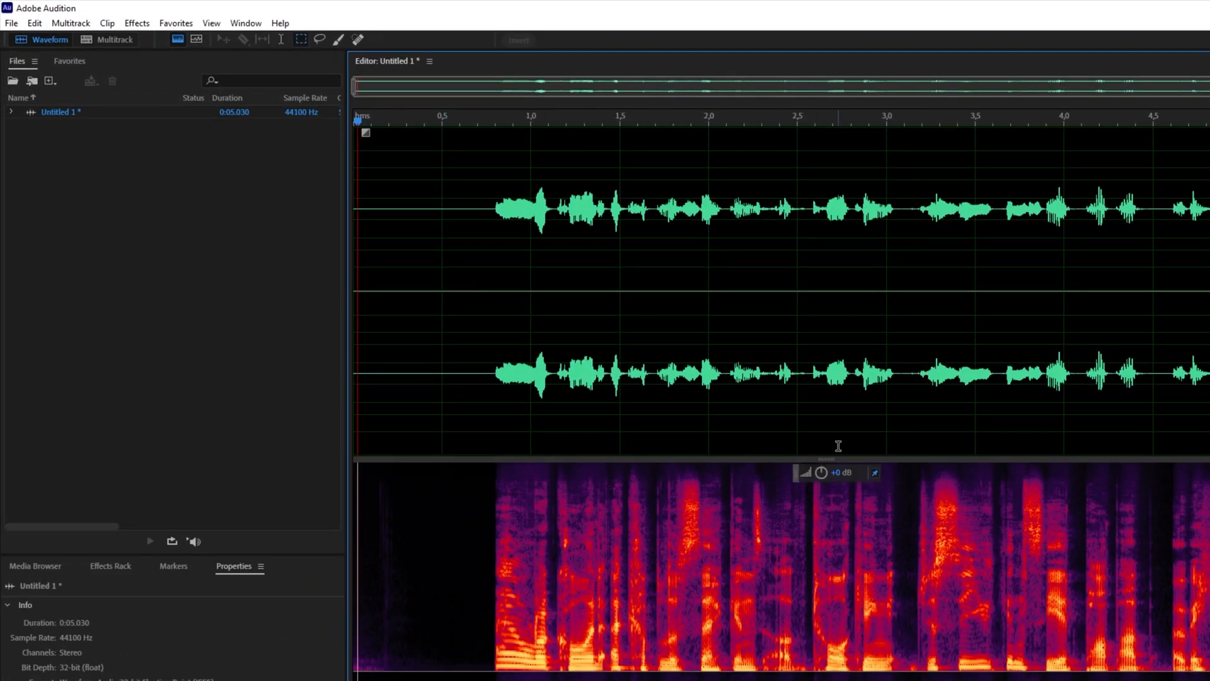
- Rescan plug-ins in the Audio Plug-In Manager, then apply NVIDIA Voice Noise Removal, which fails to create the denoiser
click(136, 22)
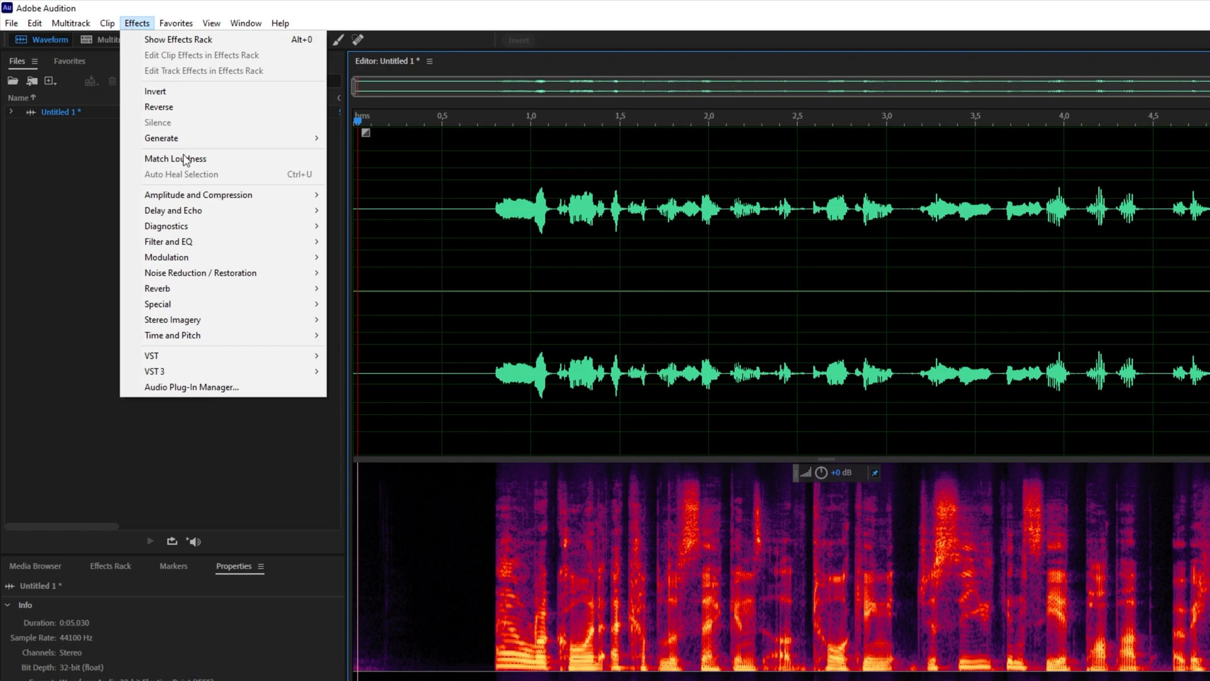
click(192, 387)
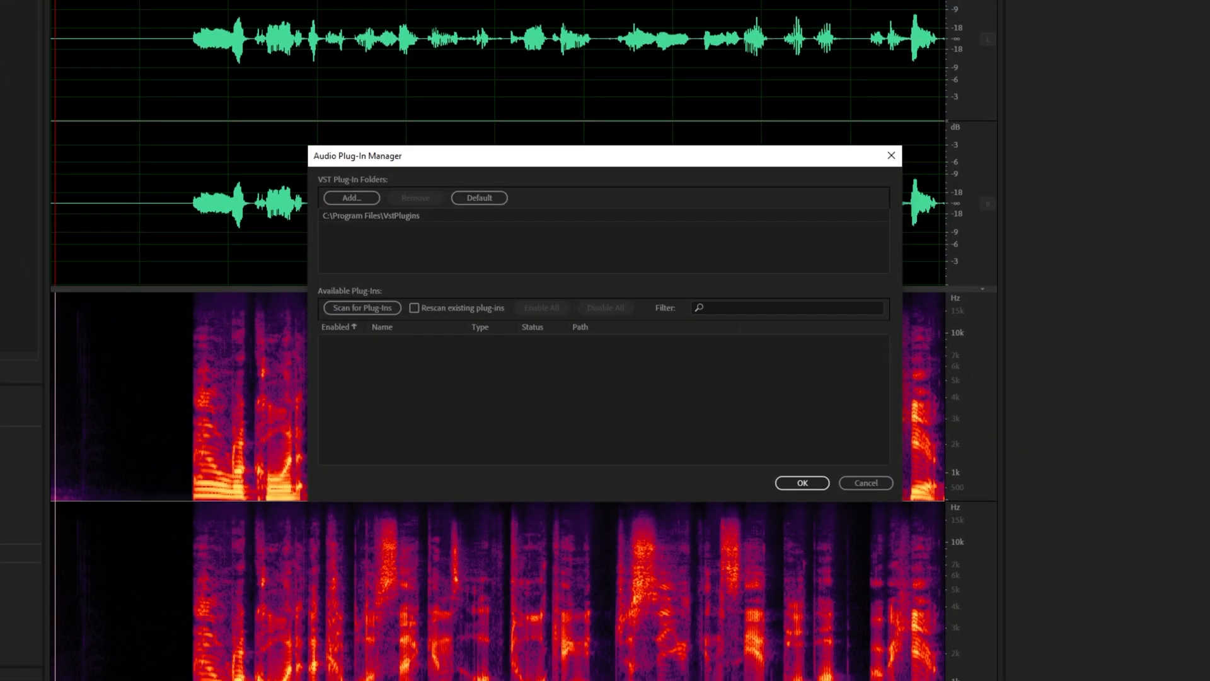
click(362, 307)
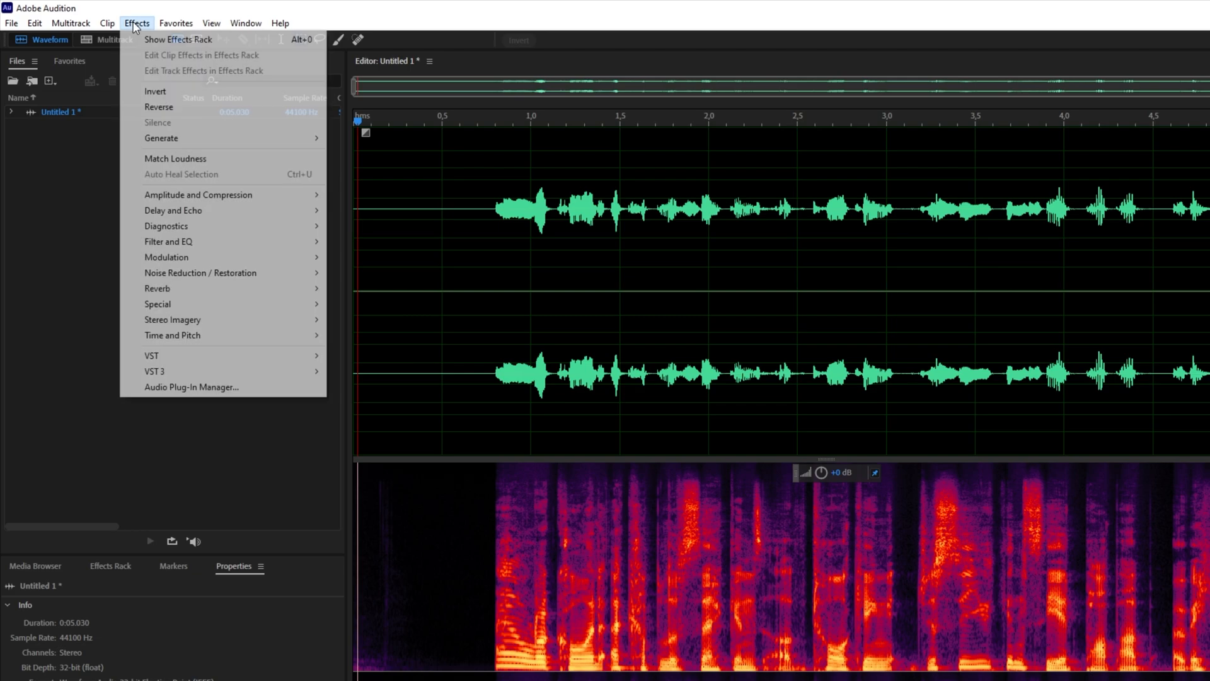
mouse_move(177, 370)
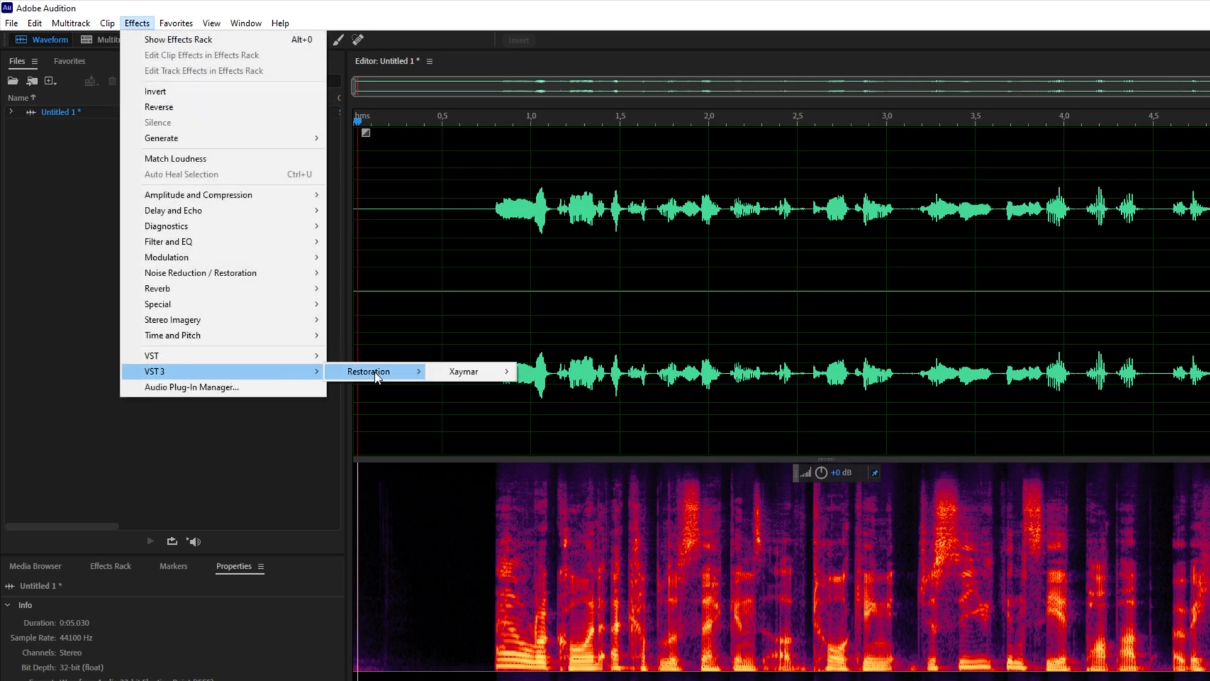
mouse_move(463, 370)
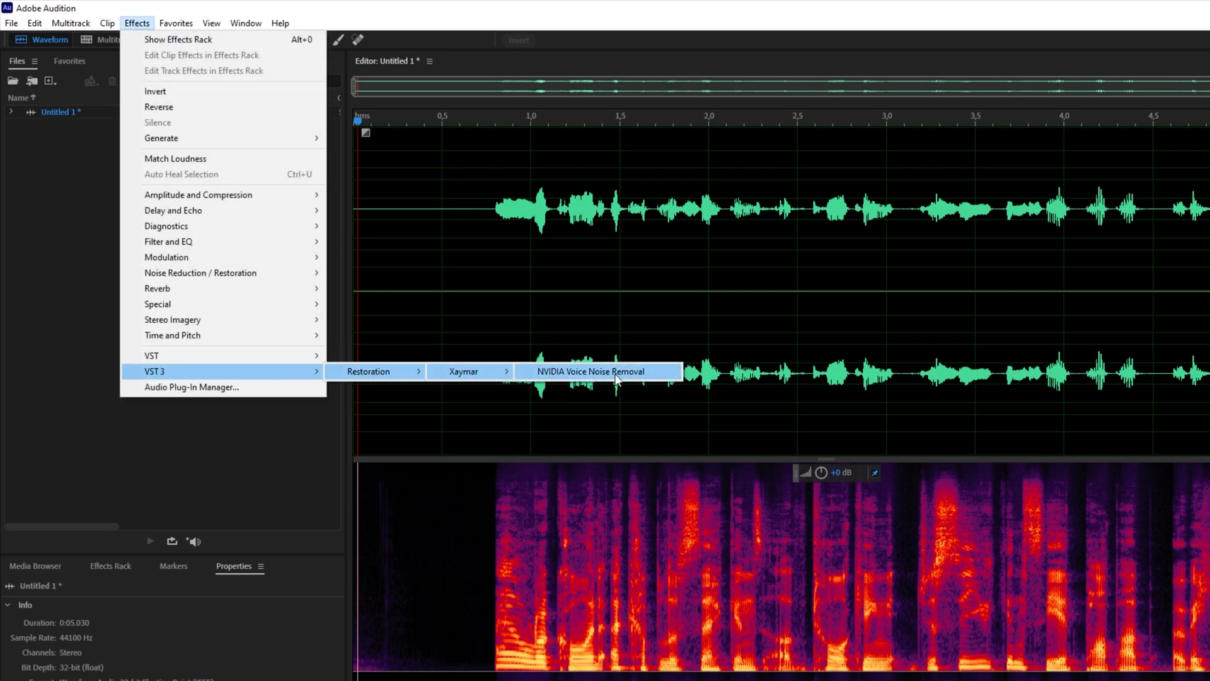
click(605, 370)
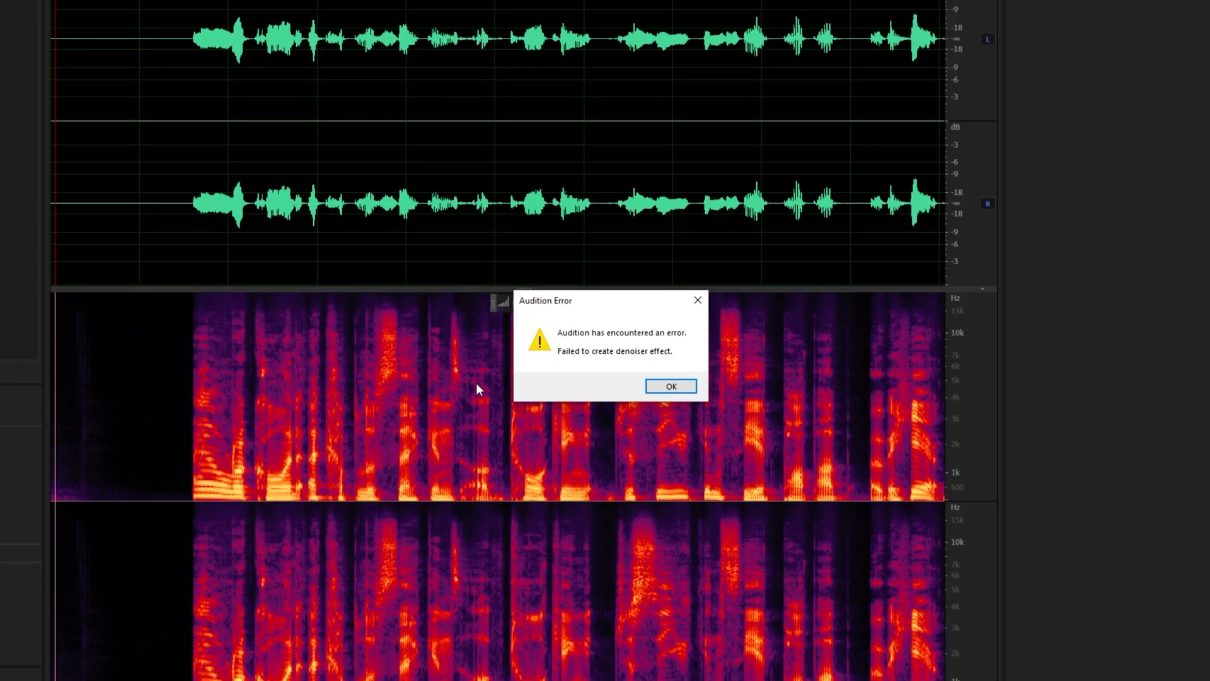
mouse_move(746, 283)
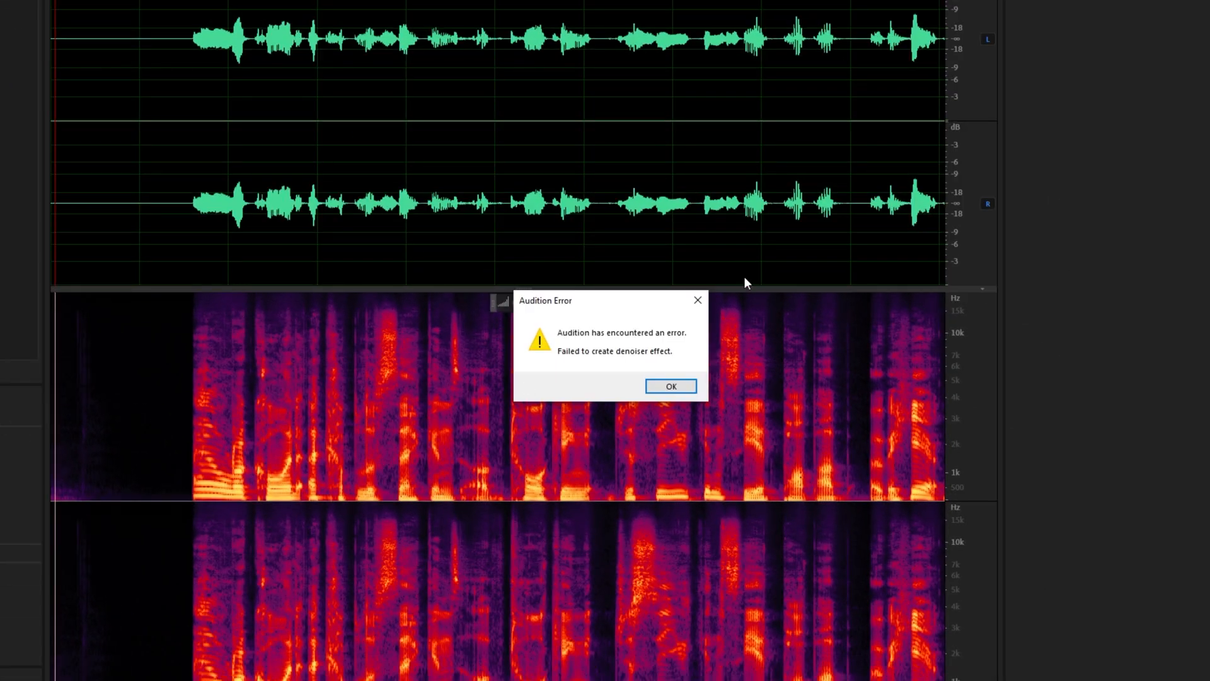
mouse_move(630, 365)
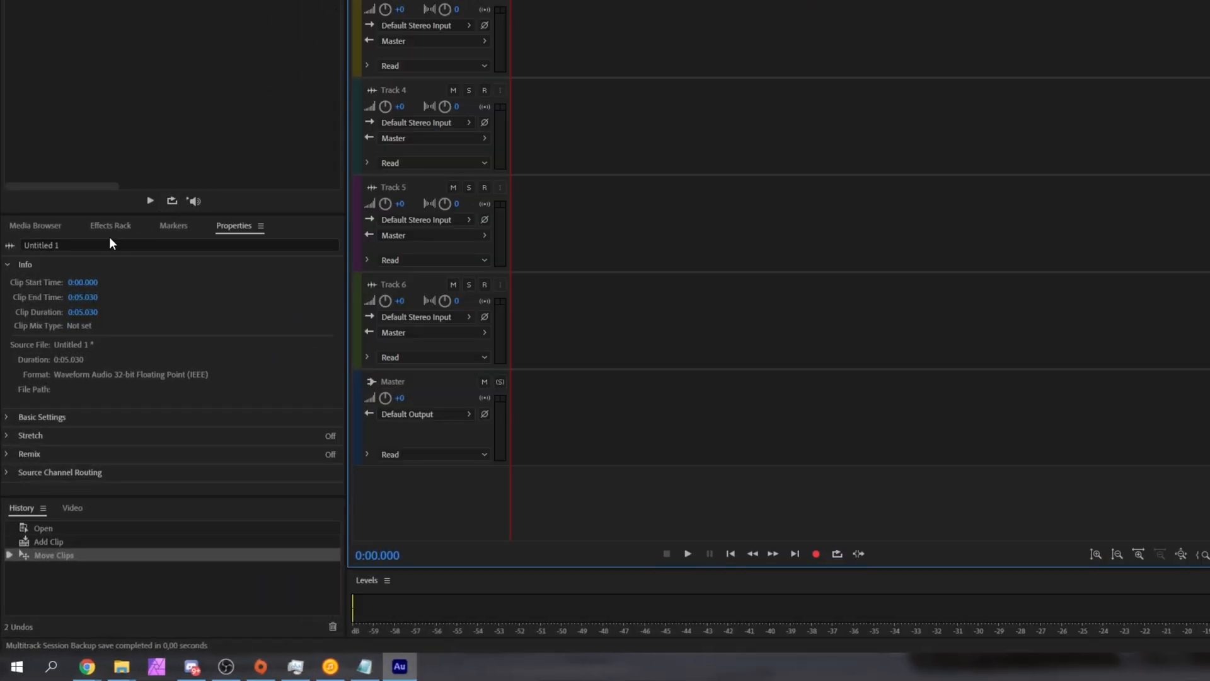
- Add NVIDIA Voice Noise Removal as the track effect in Effects Rack slot 1
click(109, 225)
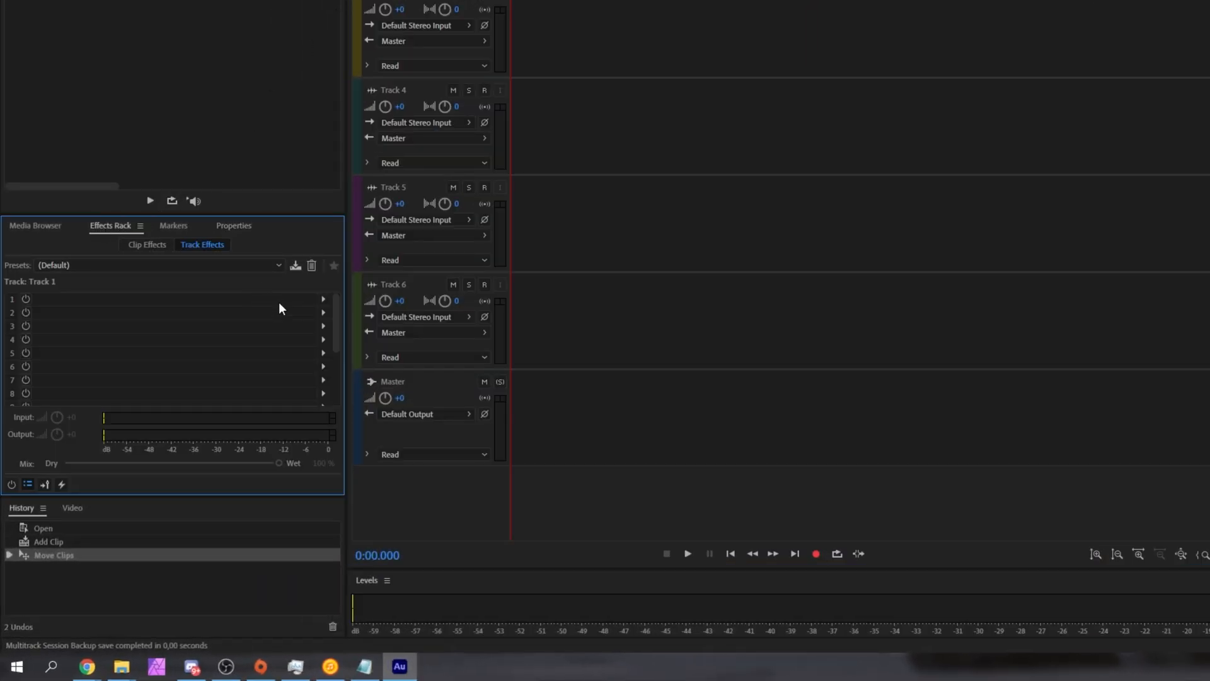
click(323, 297)
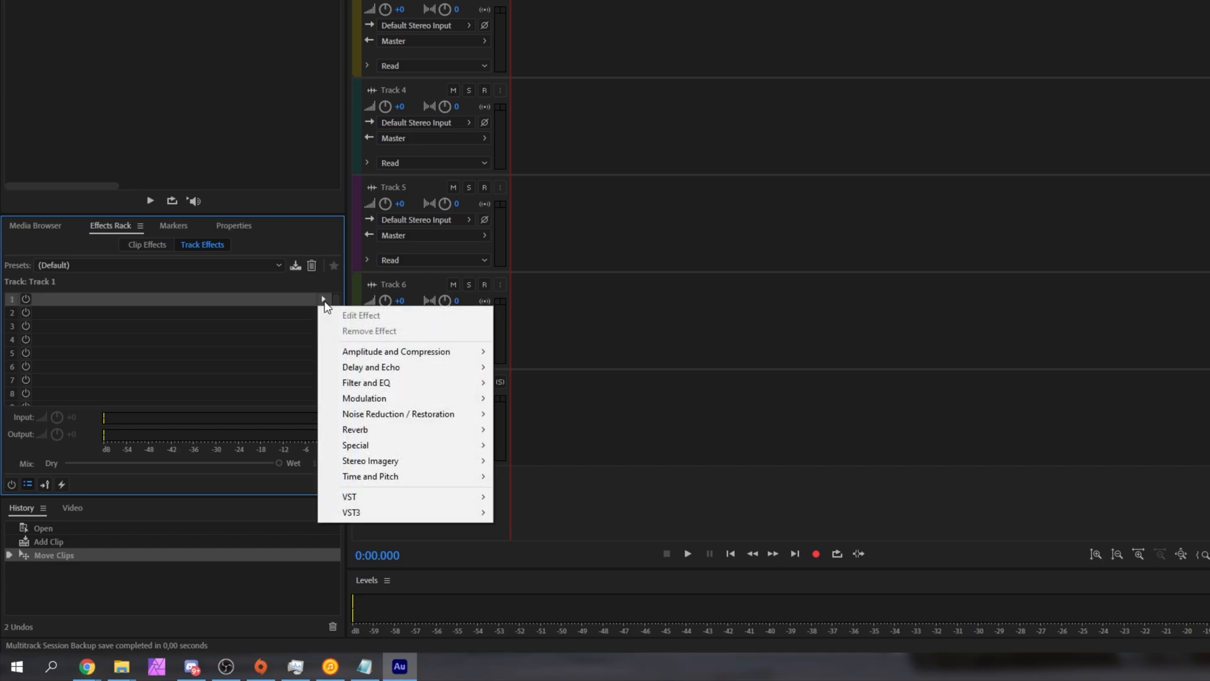
mouse_move(377, 512)
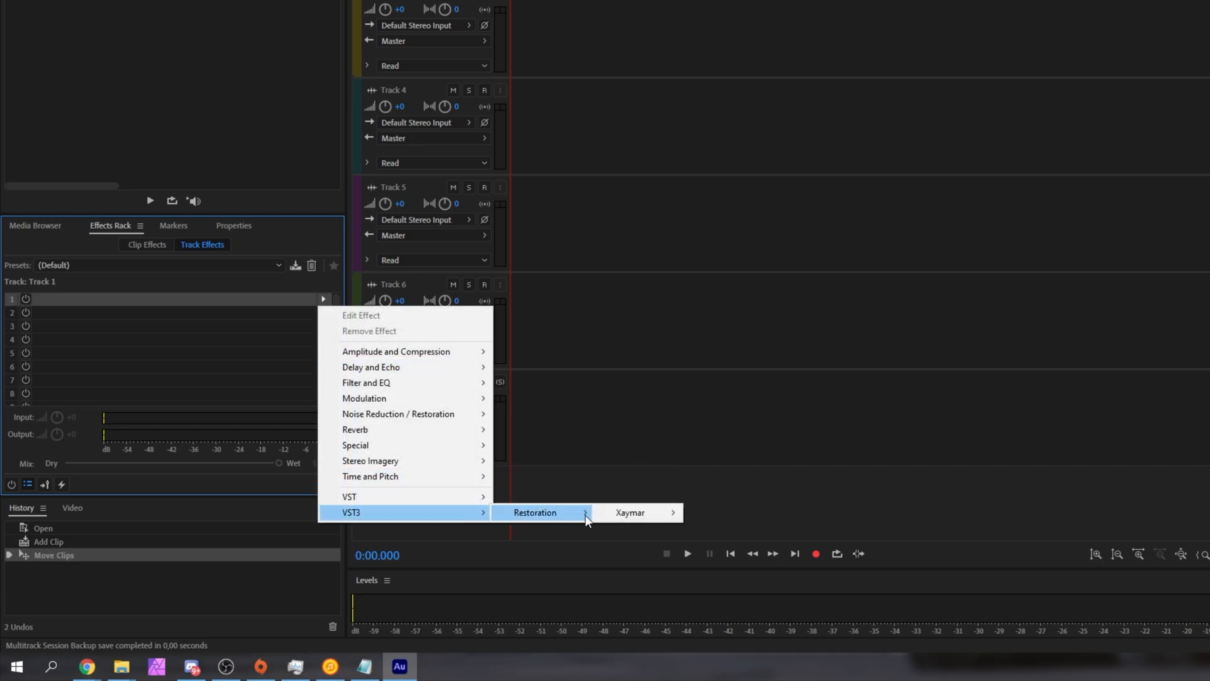
click(630, 511)
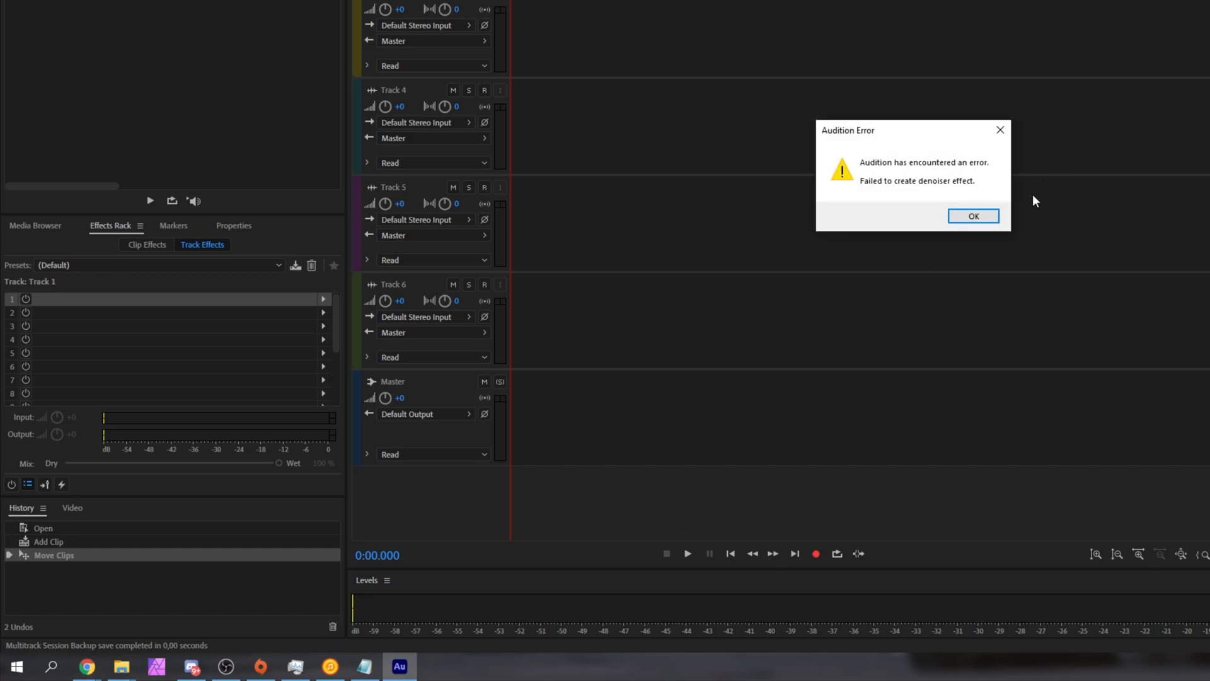
- Dismiss the 'Failed to create denoiser effect' error and quit Audition with No To All
click(973, 215)
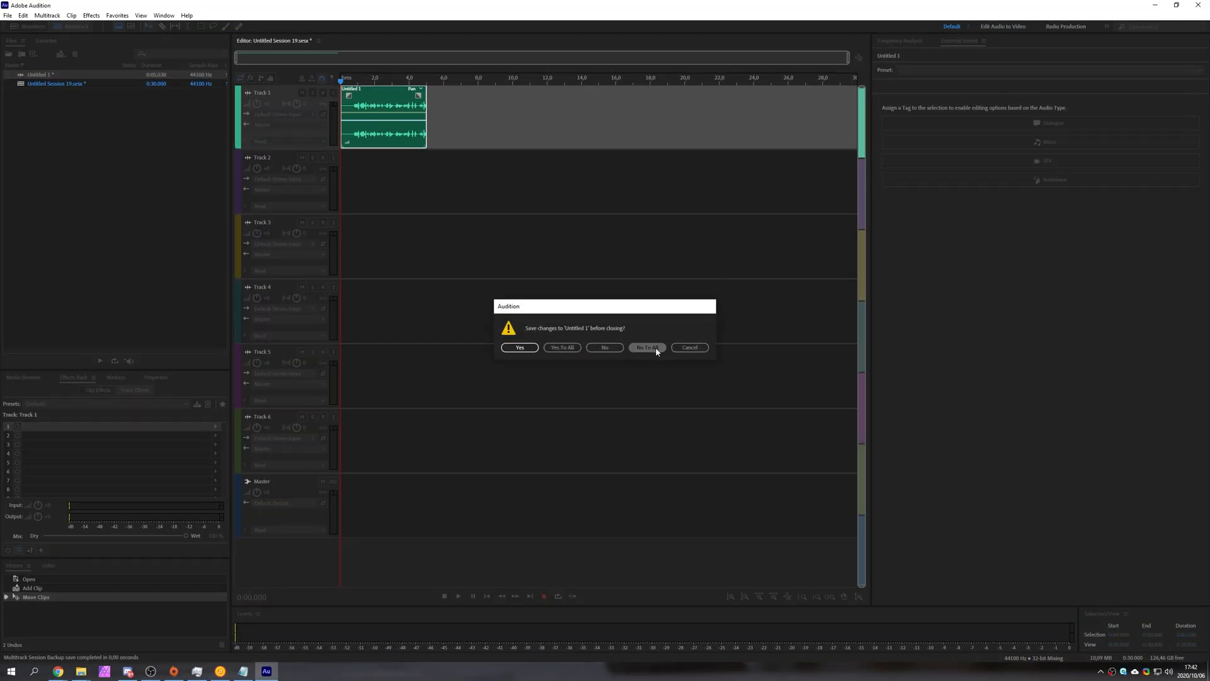
click(646, 348)
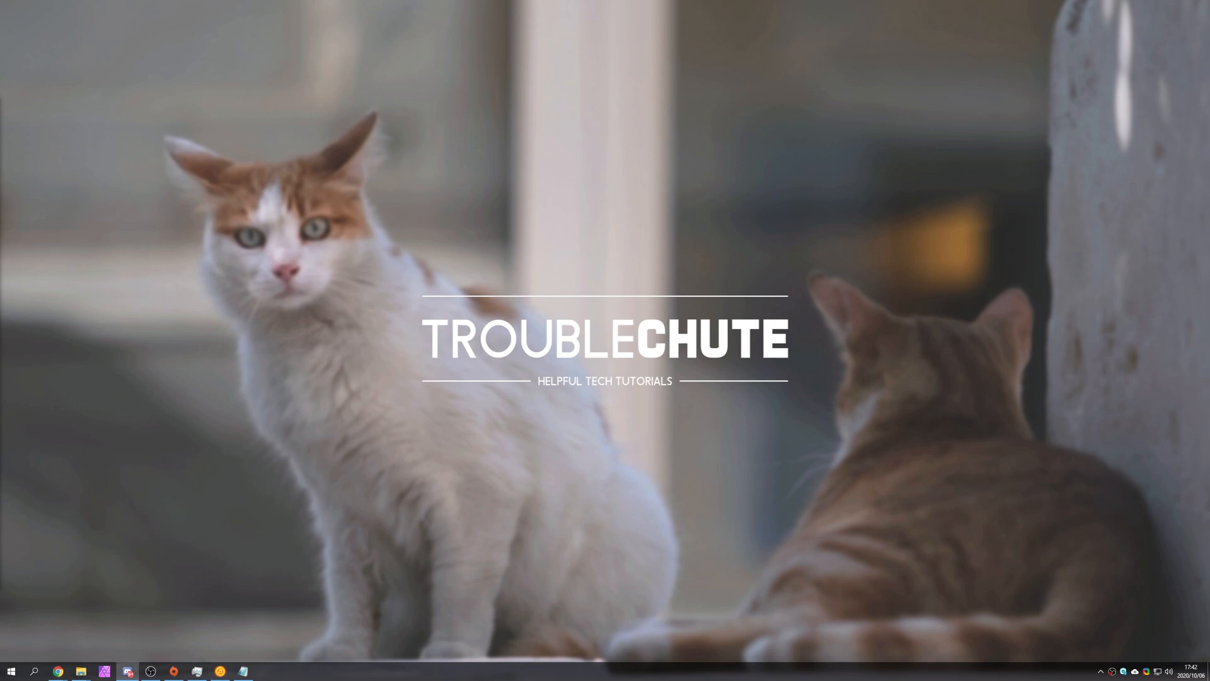